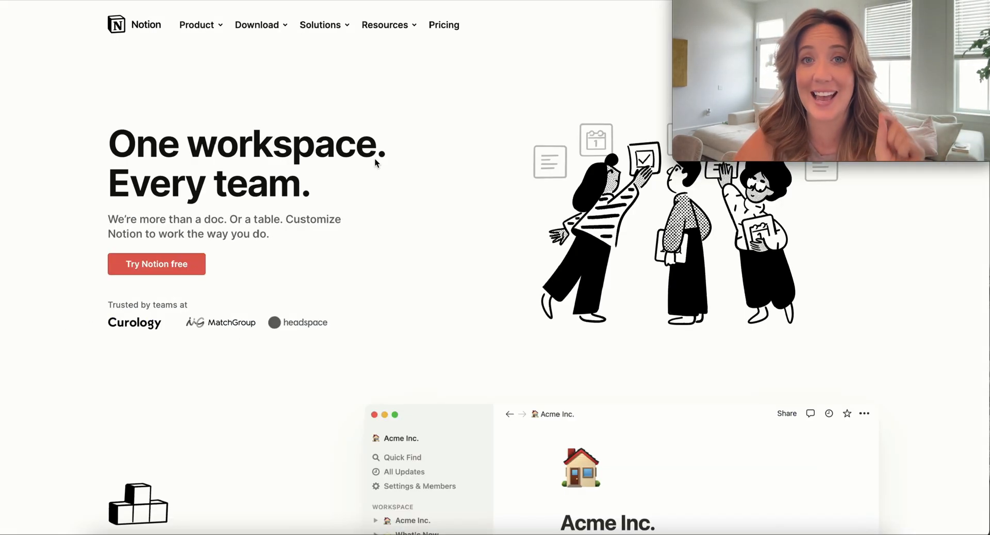
- Browse Notion's templates to reach the Eisenhower Matrix template page
{"action": "left_click", "coordinate": [197, 25]}
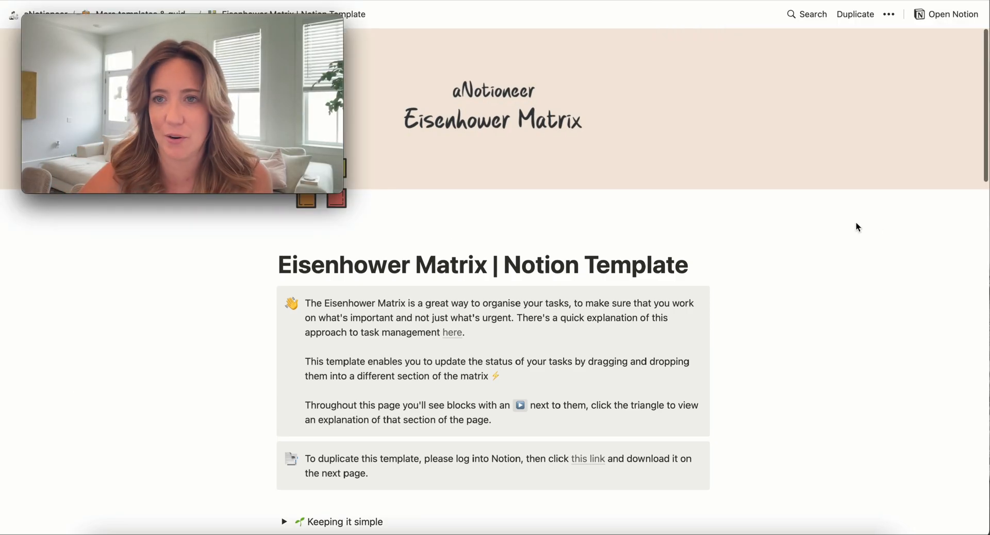
- Duplicate the Eisenhower Matrix template into the workspace and reveal the sidebar
{"action": "left_click", "coordinate": [855, 14]}
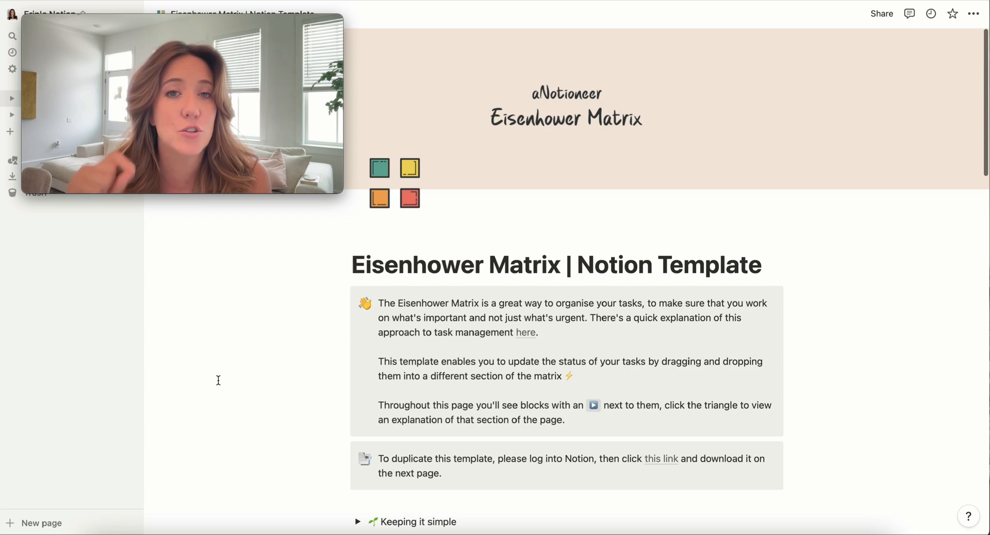
{"action": "left_click_drag", "start_coordinate": [180, 101], "coordinate": [821, 101]}
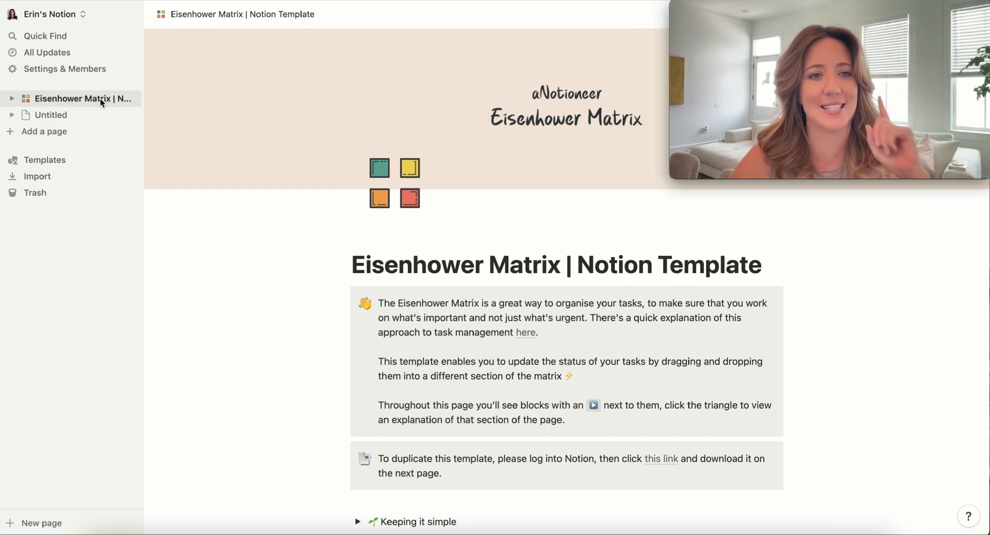
- Rename the duplicated page from the sidebar to 'Eisenhower Client Matric'
{"action": "right_click", "coordinate": [82, 99]}
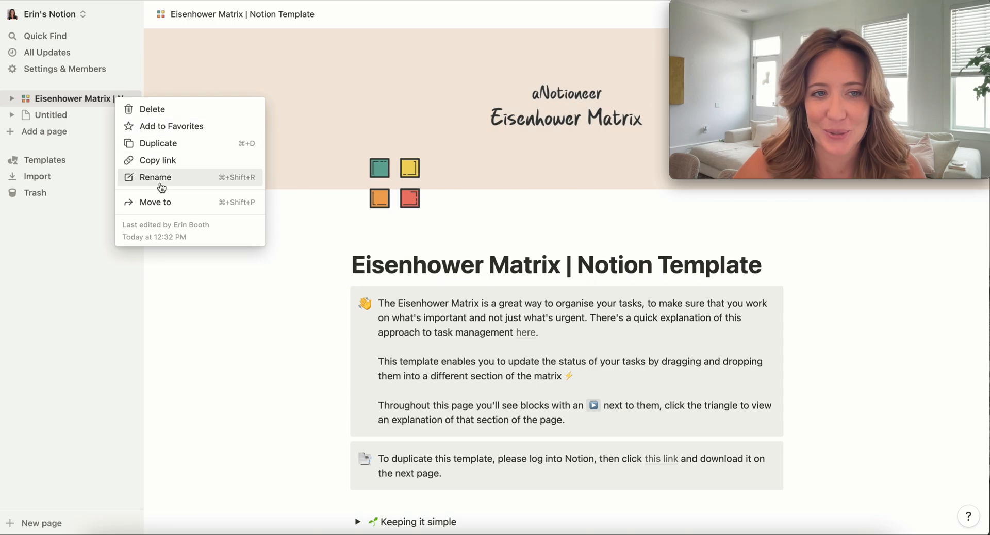
{"action": "left_click", "coordinate": [155, 178]}
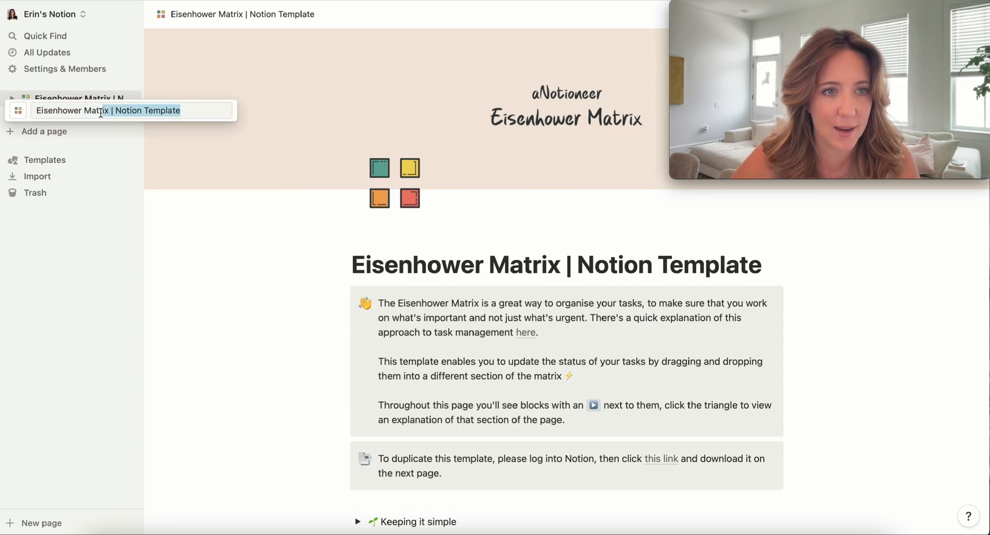
{"action": "type", "text": "Eisenhower Client"}
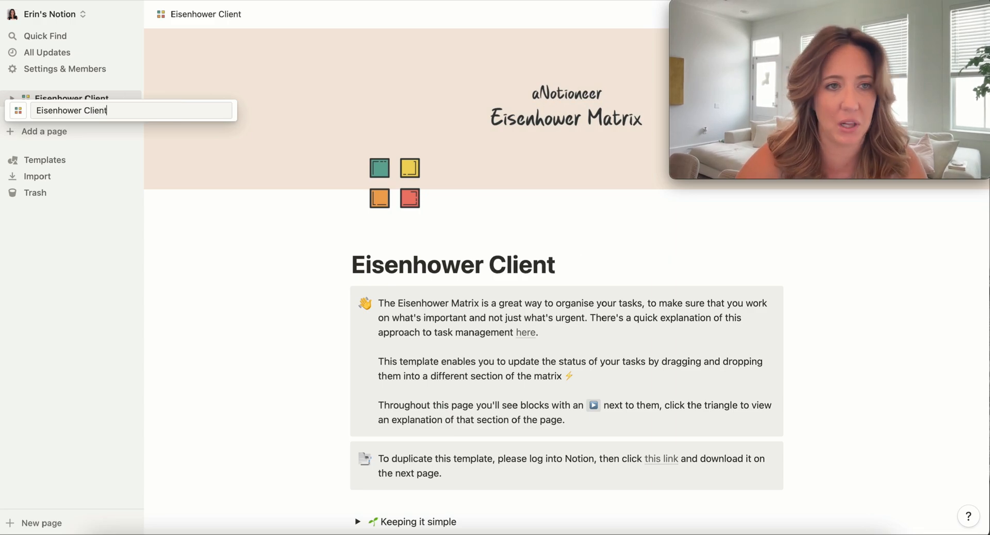
{"action": "type", "text": "Matric"}
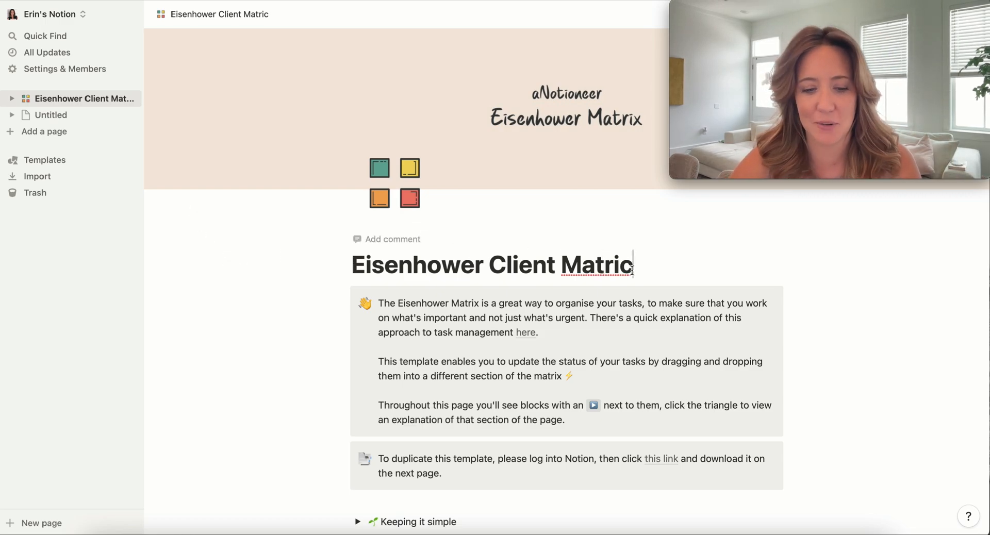
- Delete the intro explanation callout and bring up the duplicate-instructions note's options
{"action": "scroll", "scroll_direction": "down", "scroll_amount": 3}
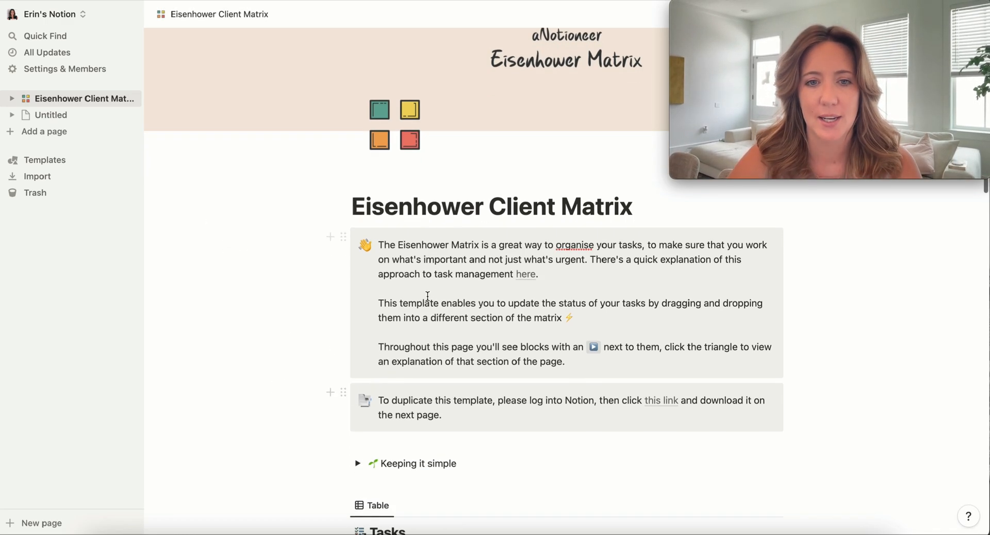
{"action": "left_click", "coordinate": [343, 236]}
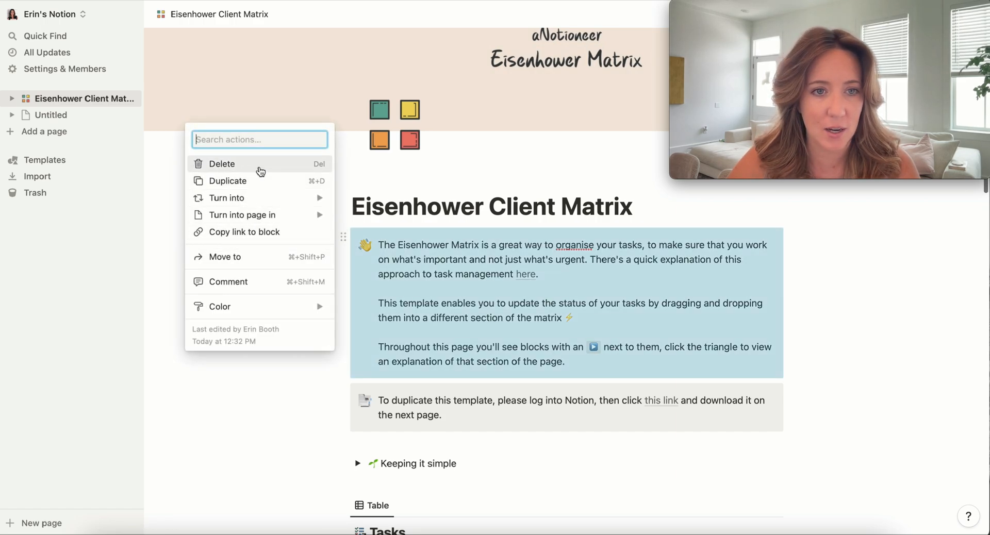
{"action": "left_click", "coordinate": [221, 163]}
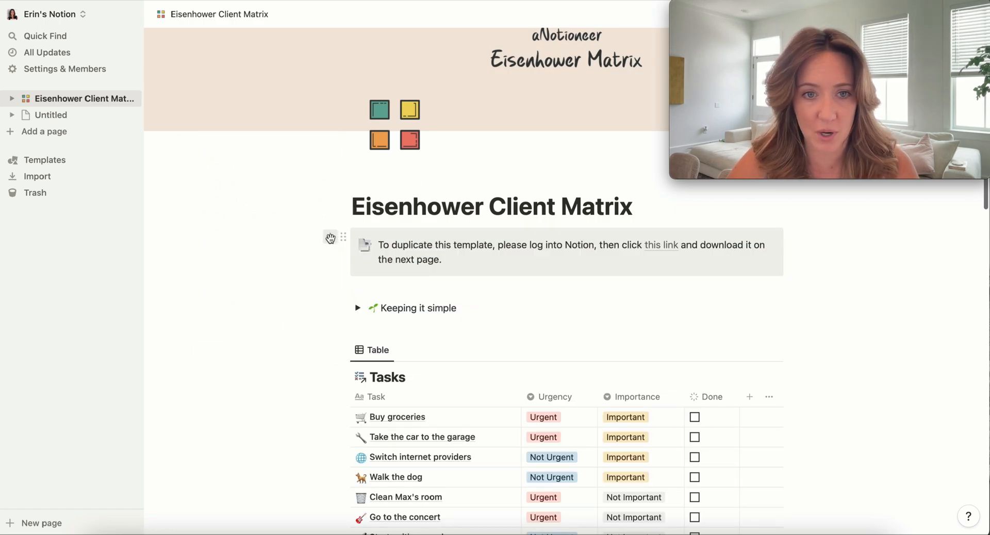
{"action": "left_click", "coordinate": [344, 236]}
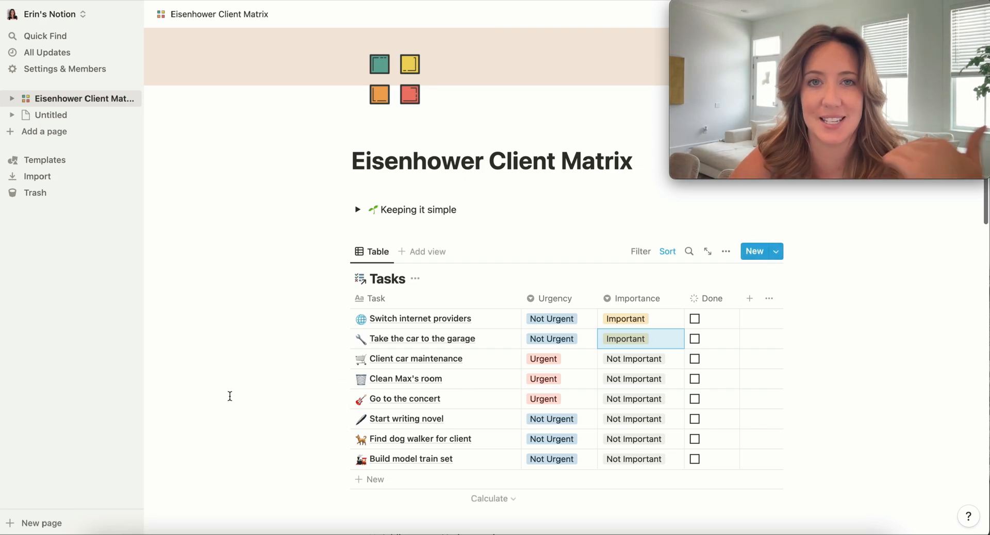
- Scroll down the Eisenhower Client Matrix page to the matrix board view
{"action": "scroll", "scroll_direction": "down", "scroll_amount": 3}
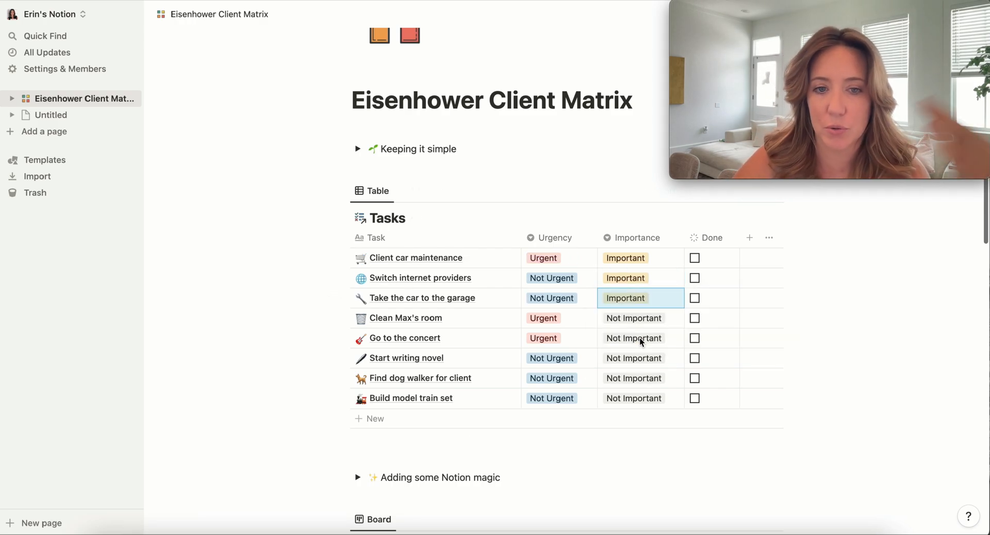
{"action": "scroll", "scroll_direction": "down", "scroll_amount": 3}
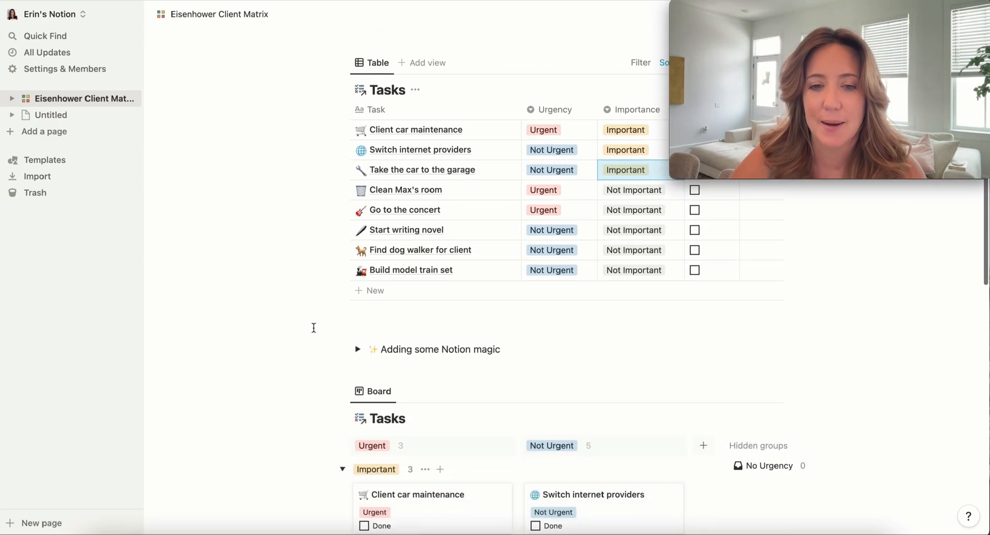
{"action": "scroll", "scroll_direction": "down", "scroll_amount": 3}
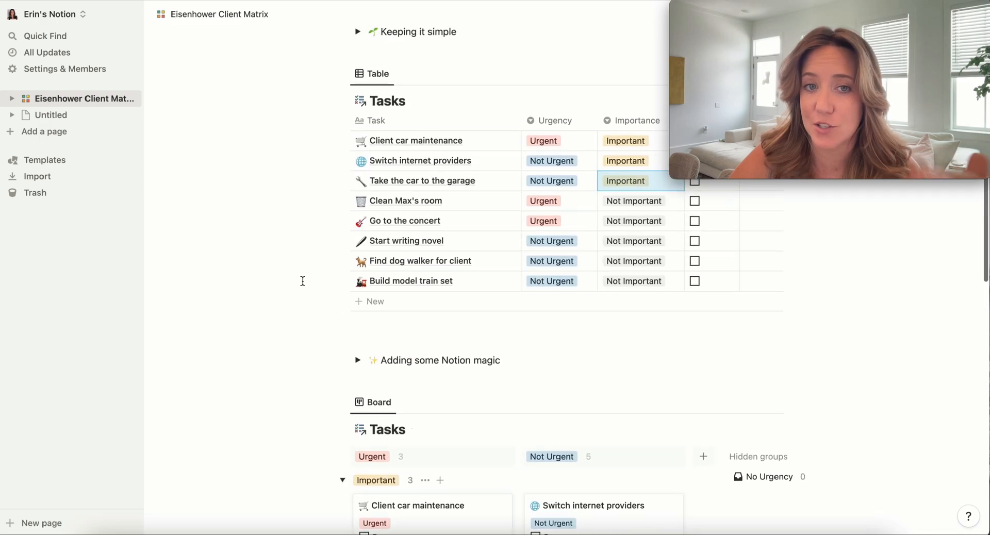
{"action": "scroll", "scroll_direction": "down", "scroll_amount": 3}
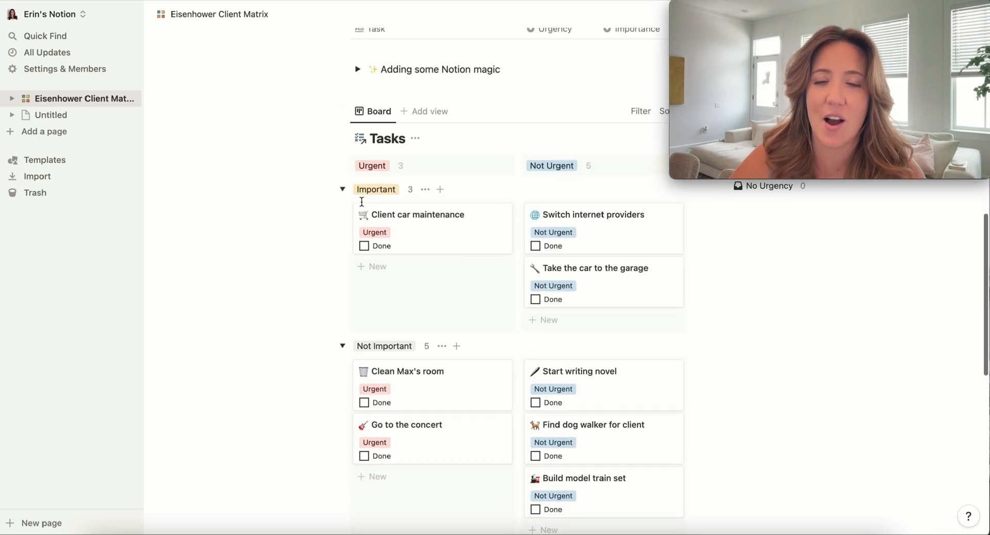
{"action": "scroll", "scroll_direction": "down", "scroll_amount": 3}
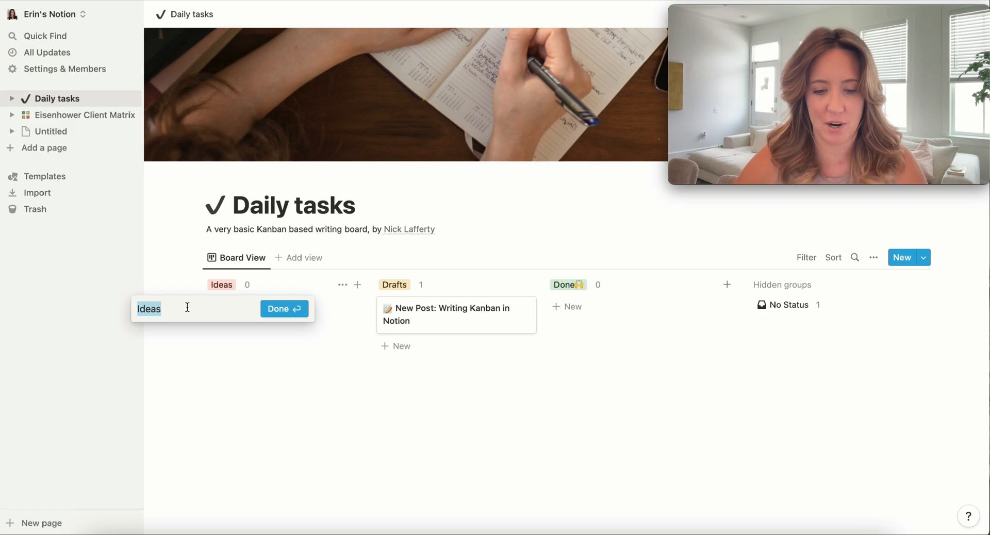
- Rename the board's Ideas and Drafts groups to 'To-do' and 'Doing'
{"action": "type", "text": "To-do"}
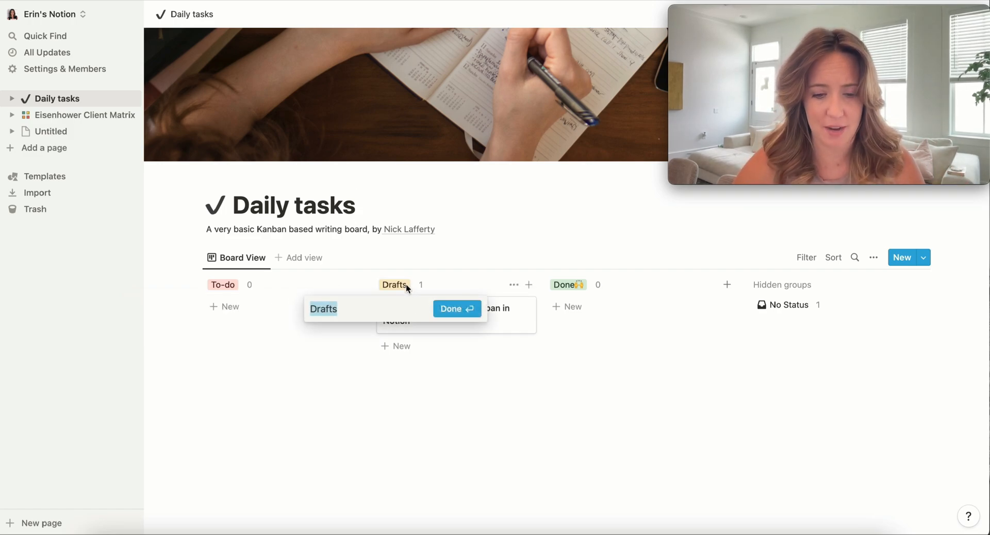
{"action": "type", "text": "Doing"}
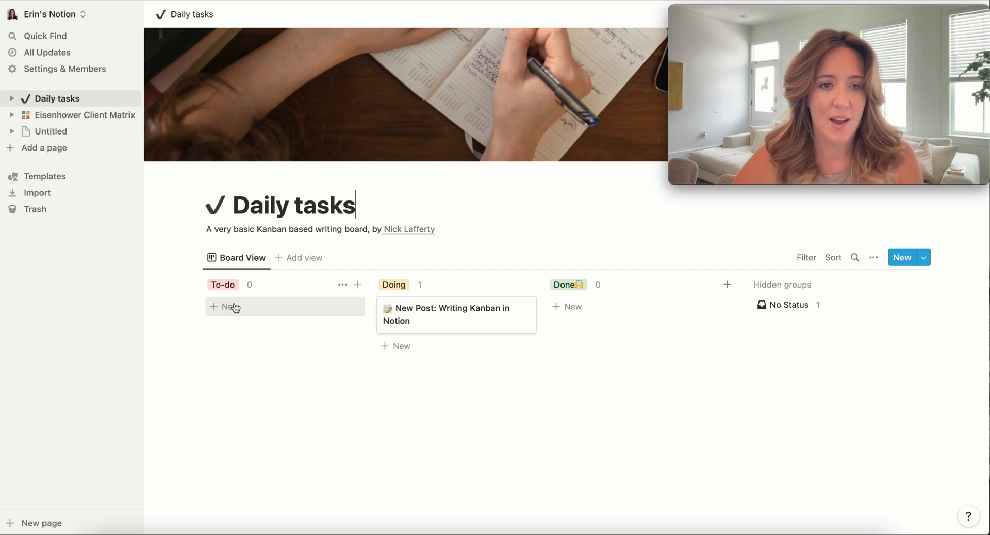
- Add To-do cards 'Book client A flight', a Client B dog walker task, and a painter task
{"action": "left_click", "coordinate": [226, 306]}
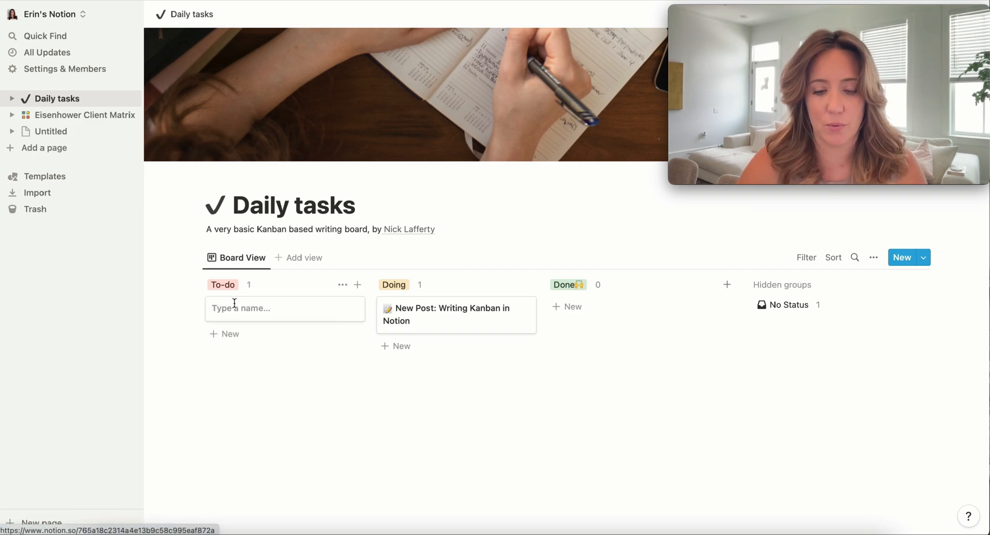
{"action": "type", "text": "Book client A"}
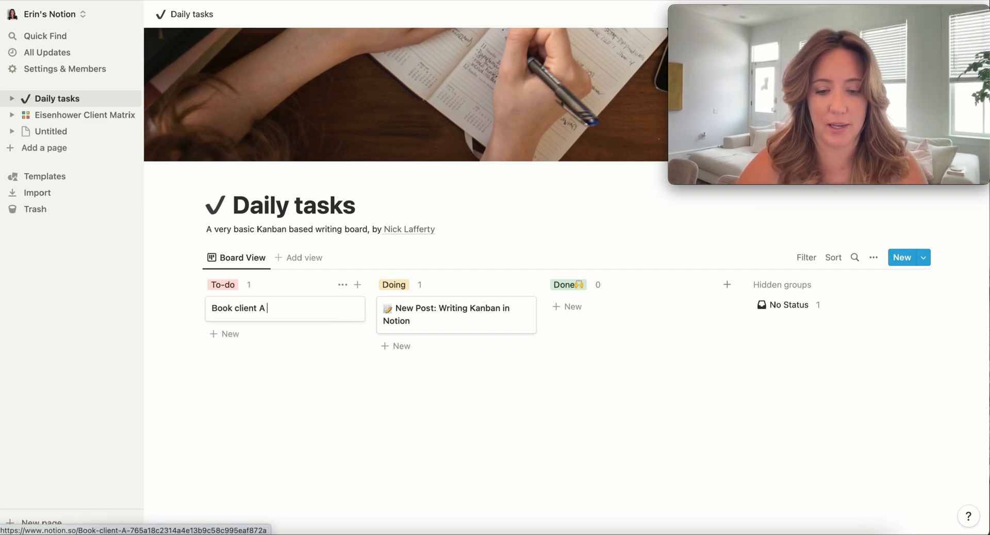
{"action": "type", "text": "flight"}
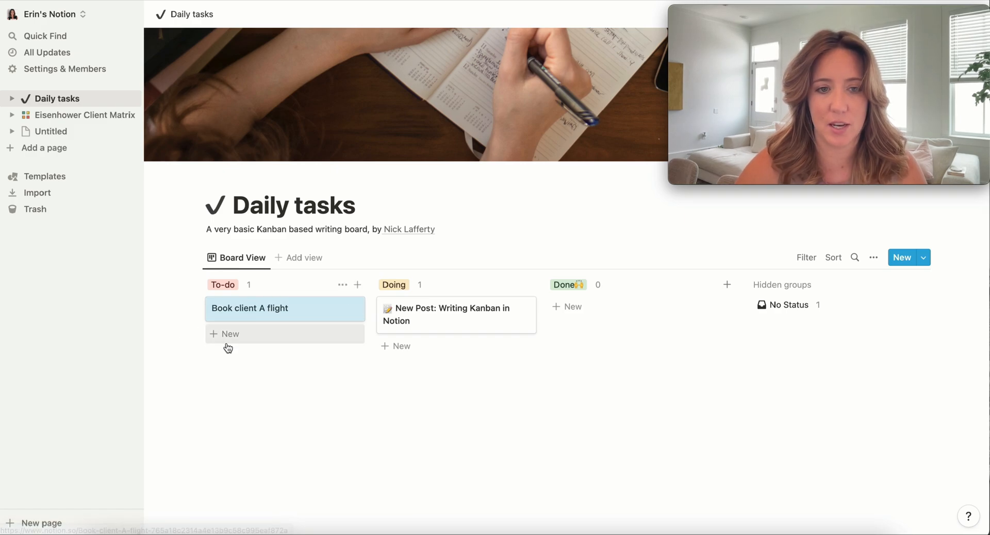
{"action": "type", "text": "Find dog walker for"}
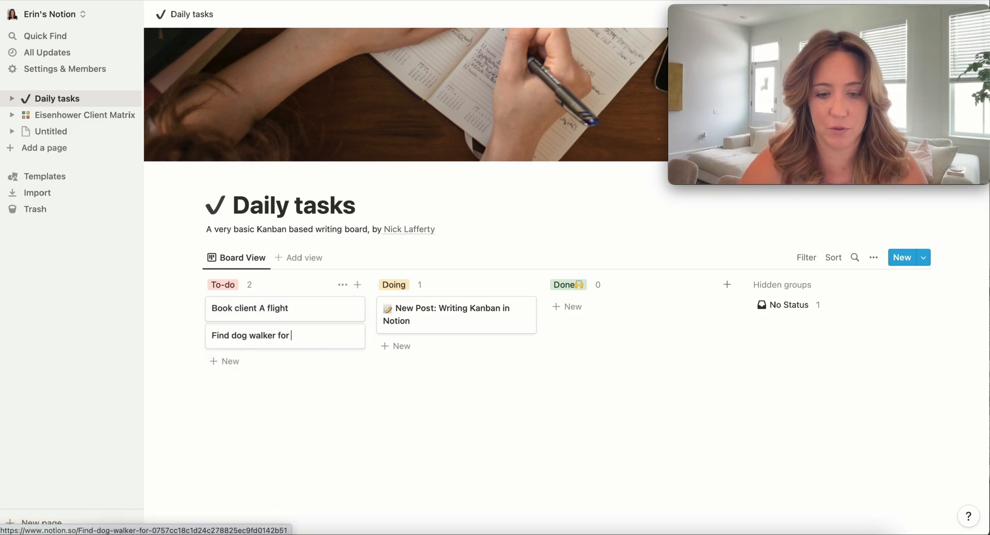
{"action": "type", "text": "Client B"}
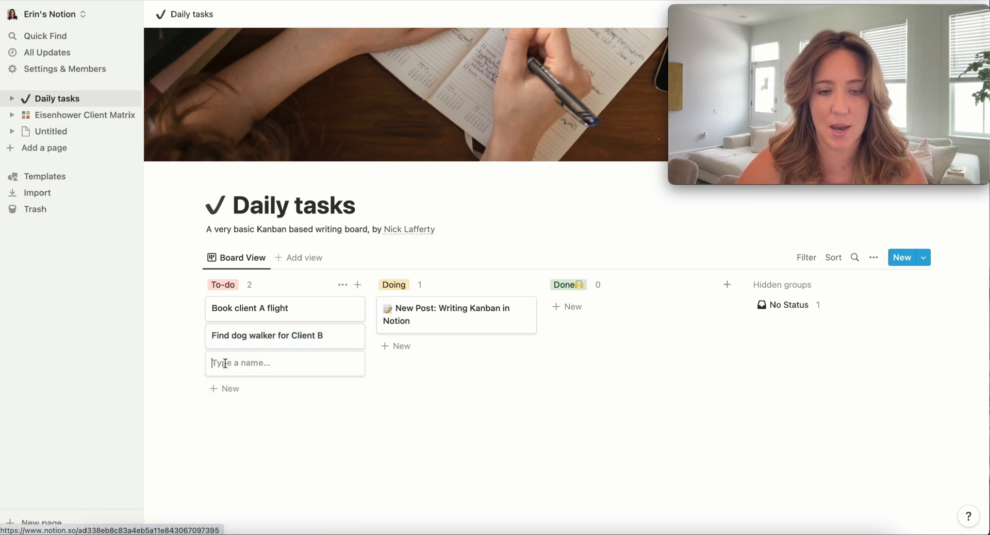
{"action": "type", "text": "Find painter for Client C"}
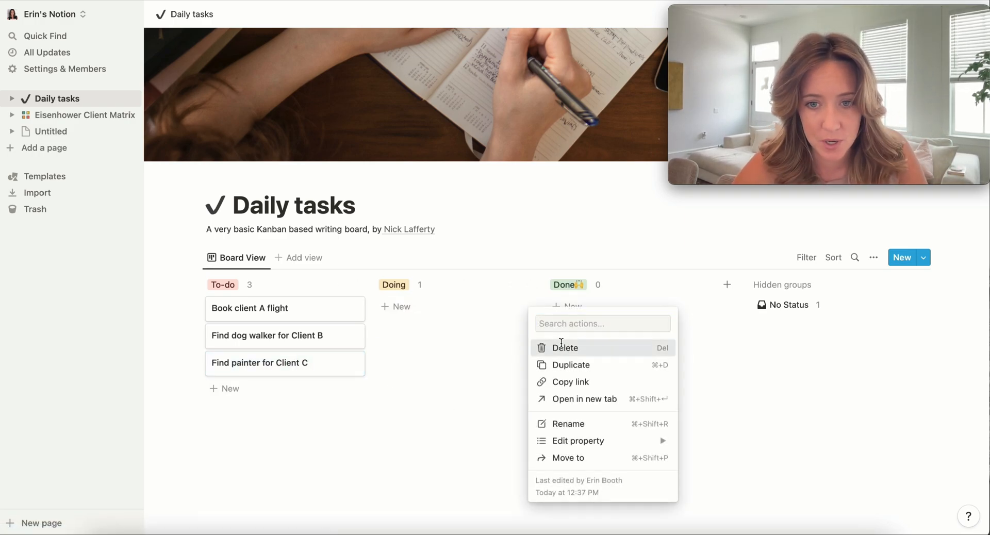
- Delete the writing-board sample card and move 'Book client A flight' into Done
{"action": "left_click", "coordinate": [565, 347]}
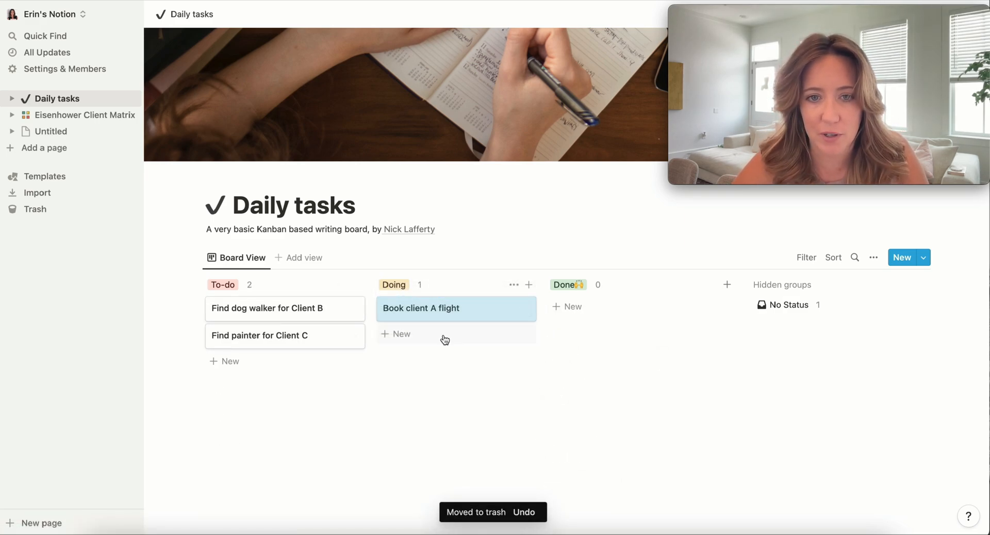
{"action": "left_click_drag", "start_coordinate": [456, 307], "coordinate": [627, 308]}
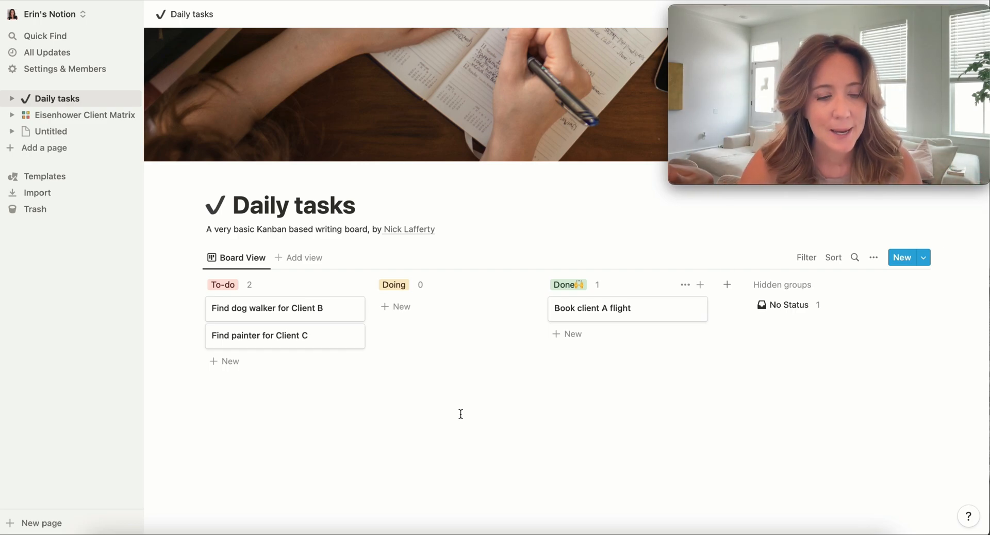
{"action": "mouse_move", "coordinate": [314, 348]}
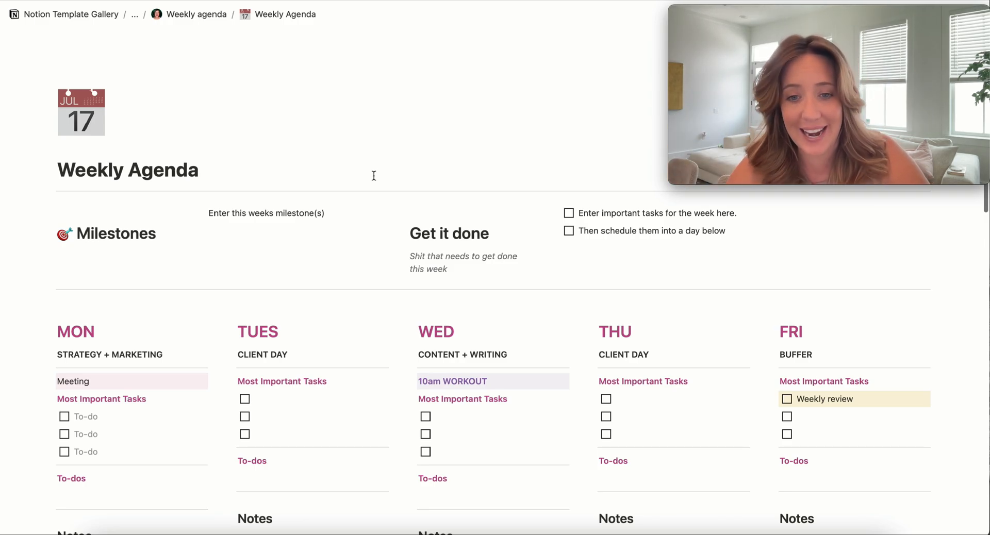
- Scroll through the Weekly Agenda template's milestones and day-by-day sections
{"action": "scroll", "scroll_direction": "down", "scroll_amount": 3}
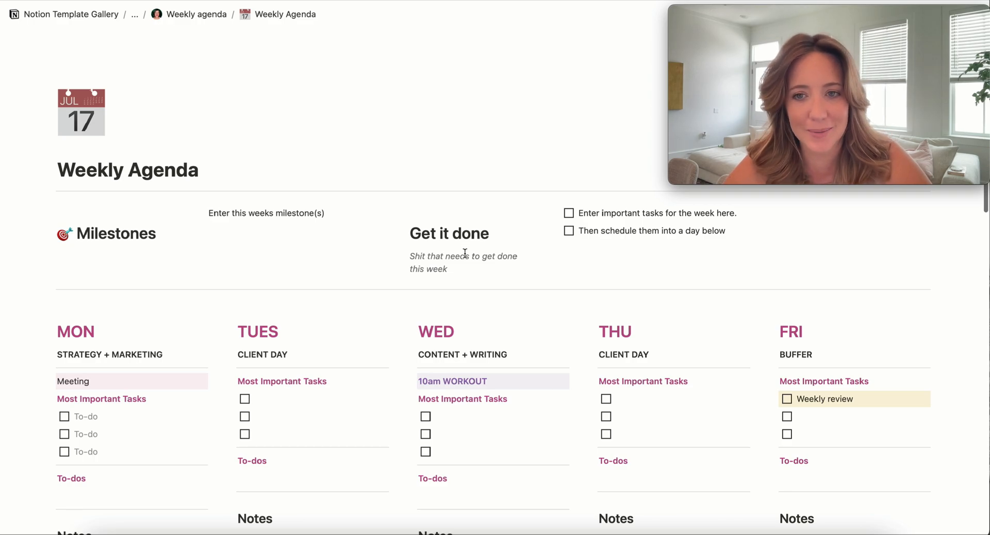
{"action": "mouse_move", "coordinate": [18, 321]}
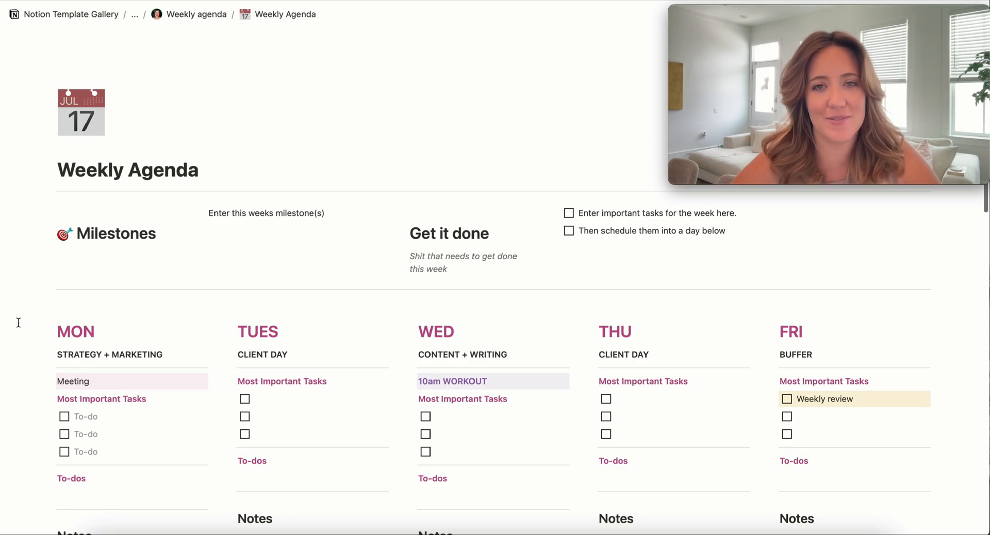
{"action": "scroll", "scroll_direction": "down", "scroll_amount": 3}
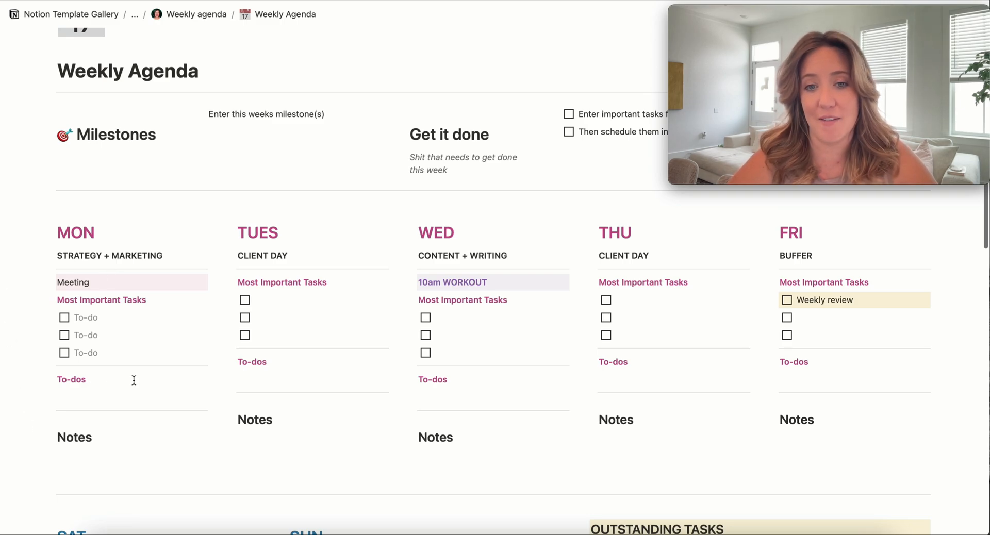
{"action": "mouse_move", "coordinate": [430, 168]}
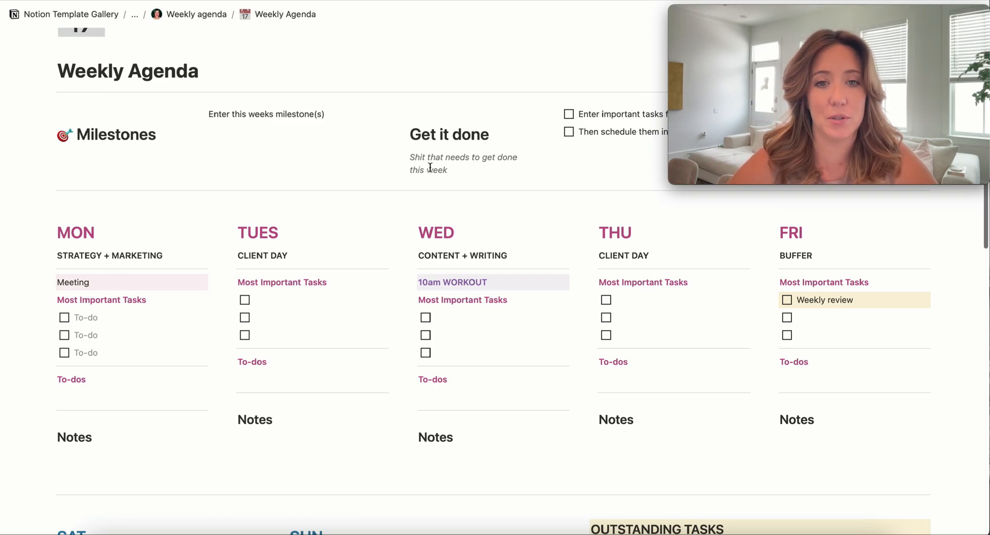
{"action": "double_click", "coordinate": [436, 169]}
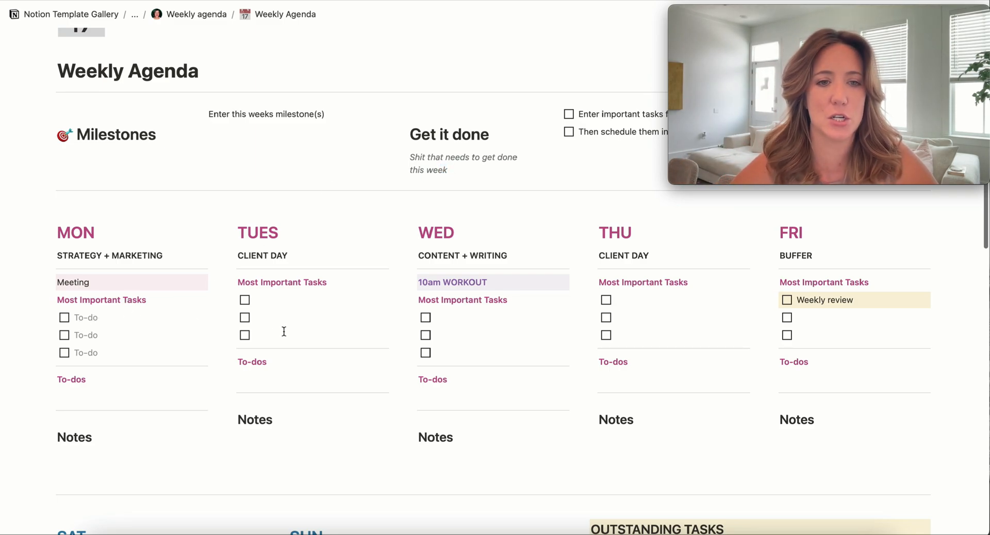
{"action": "mouse_move", "coordinate": [505, 330]}
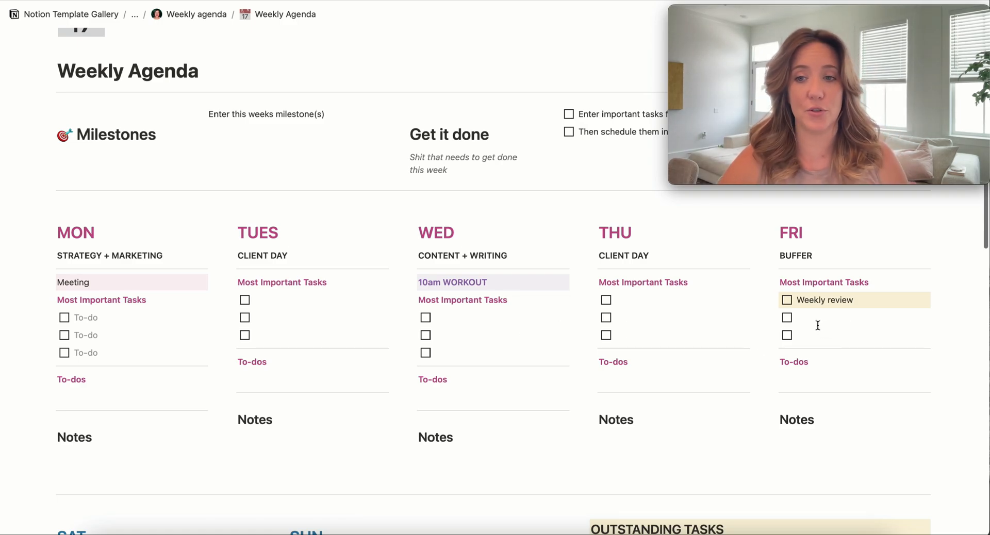
{"action": "scroll", "scroll_direction": "down", "scroll_amount": 3}
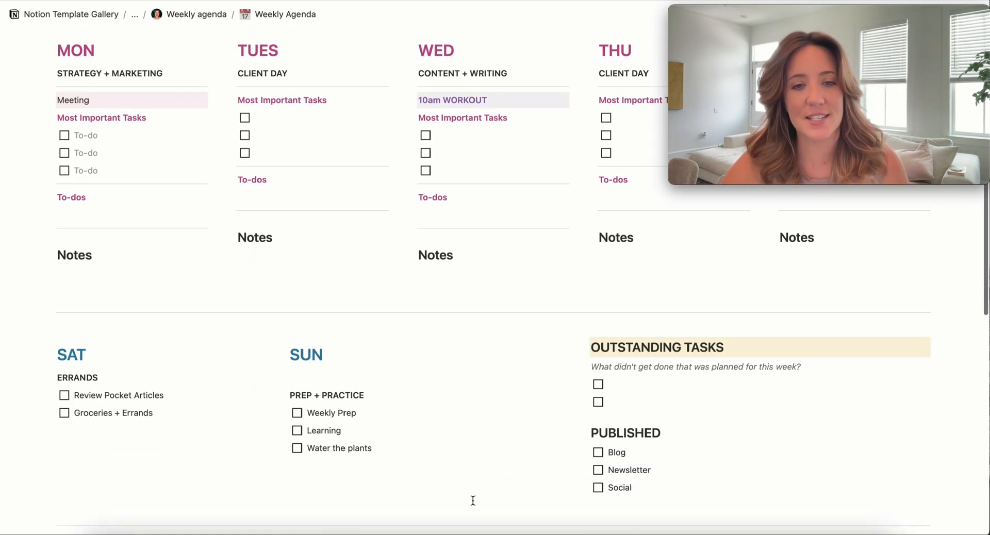
{"action": "scroll", "scroll_direction": "down", "scroll_amount": 3}
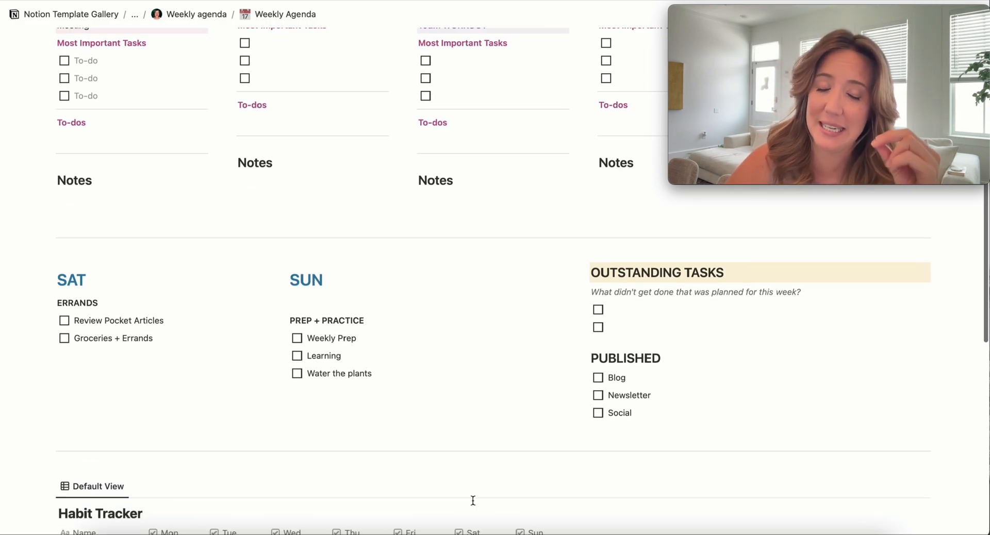
{"action": "scroll", "scroll_direction": "down", "scroll_amount": 3}
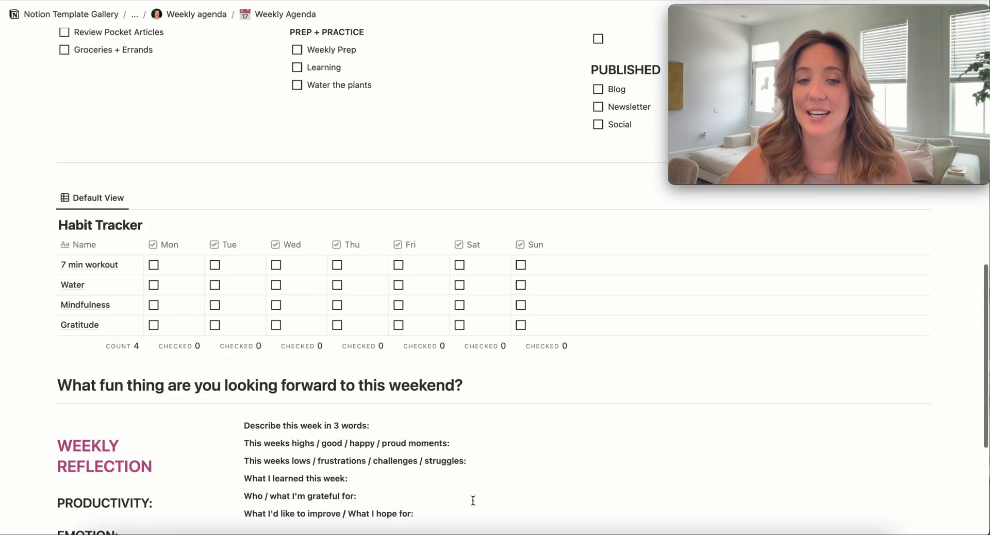
{"action": "scroll", "scroll_direction": "down", "scroll_amount": 3}
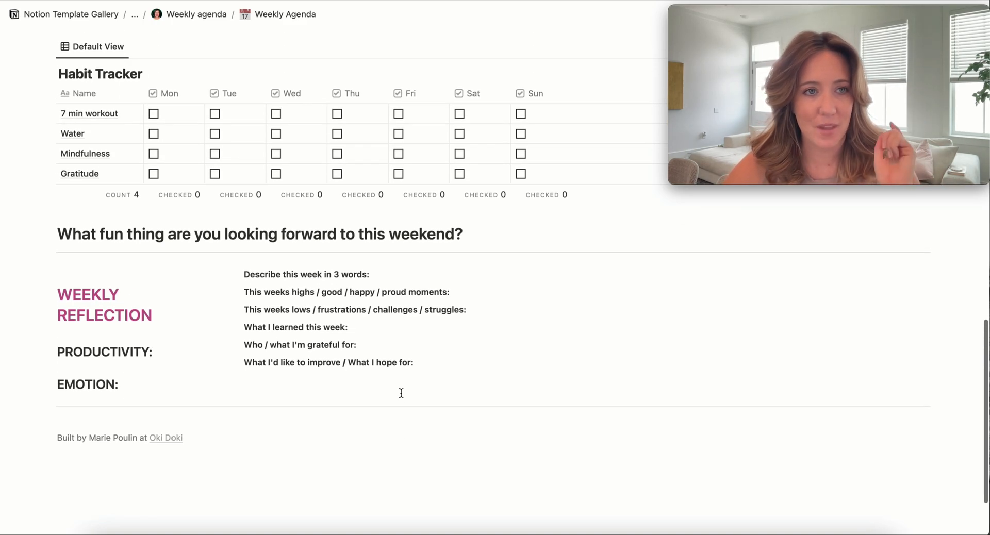
{"action": "mouse_move", "coordinate": [531, 395]}
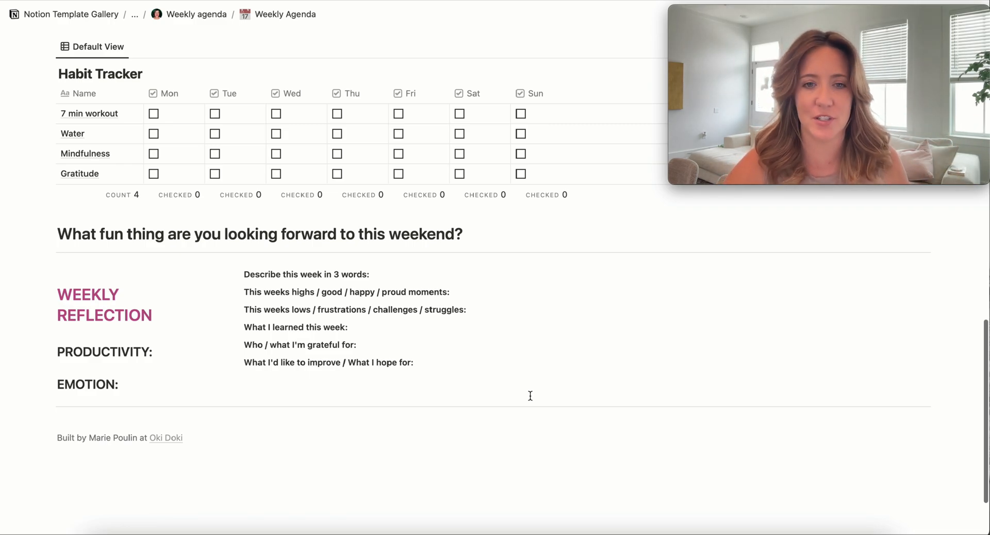
{"action": "scroll", "scroll_direction": "up", "scroll_amount": 3}
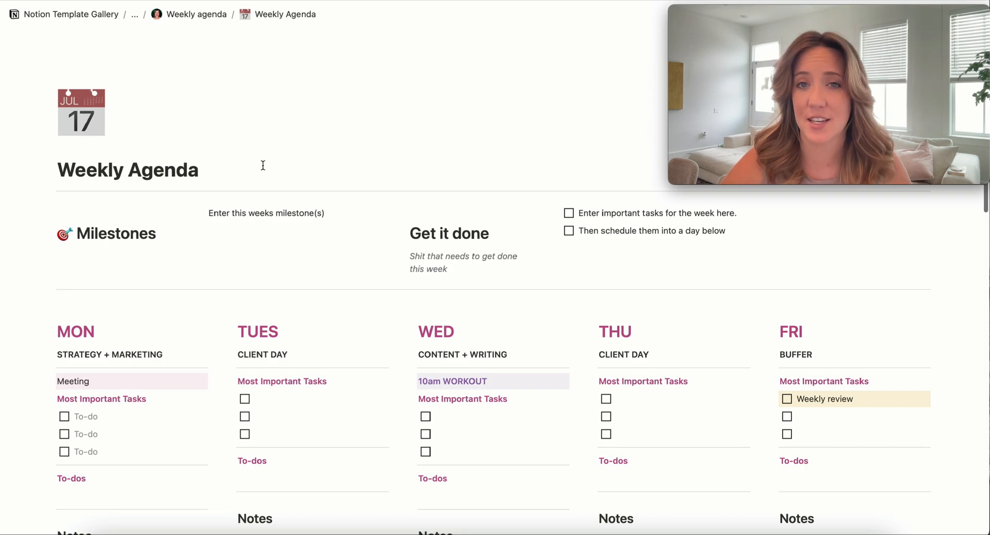
- Scroll through the Client Database table of topics, writers, due dates and amounts
{"action": "scroll", "scroll_direction": "down", "scroll_amount": 3}
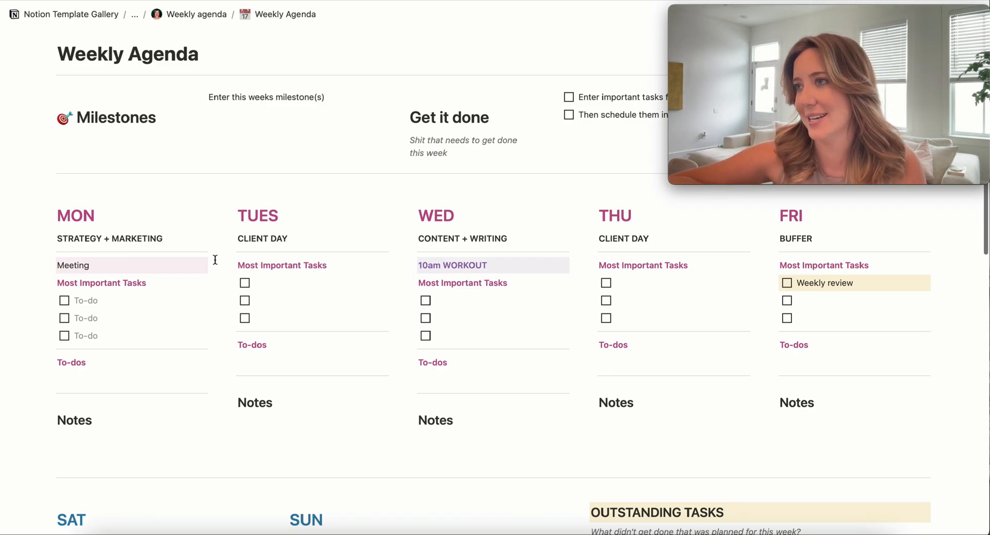
{"action": "scroll", "scroll_direction": "down", "scroll_amount": 3}
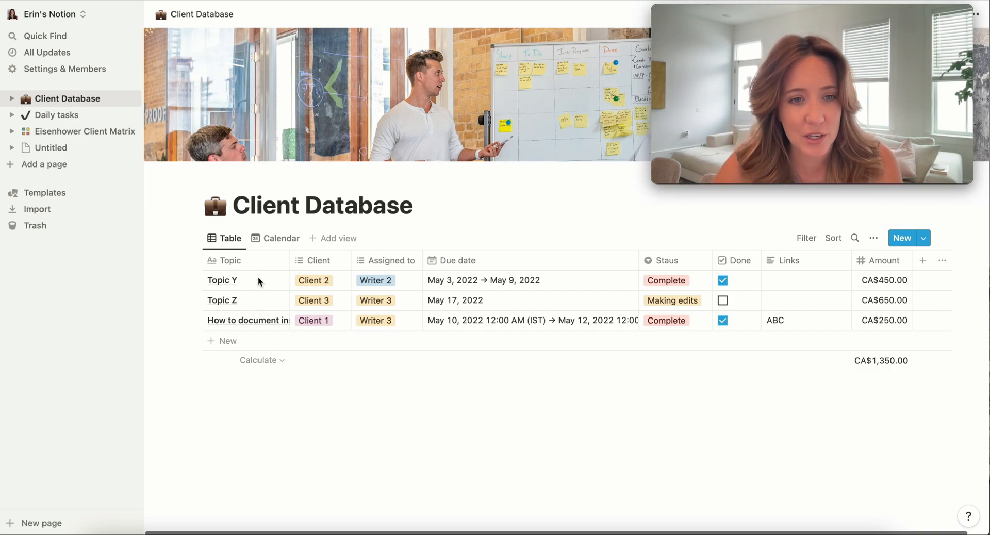
- Rename the Topic column of the Client Database to 'Task'
{"action": "left_click", "coordinate": [222, 280]}
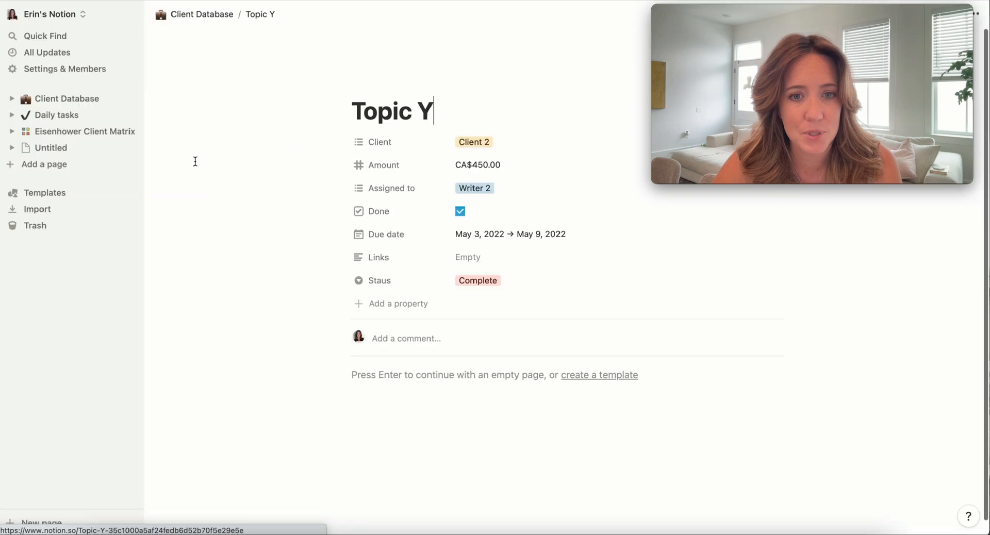
{"action": "left_click", "coordinate": [203, 14]}
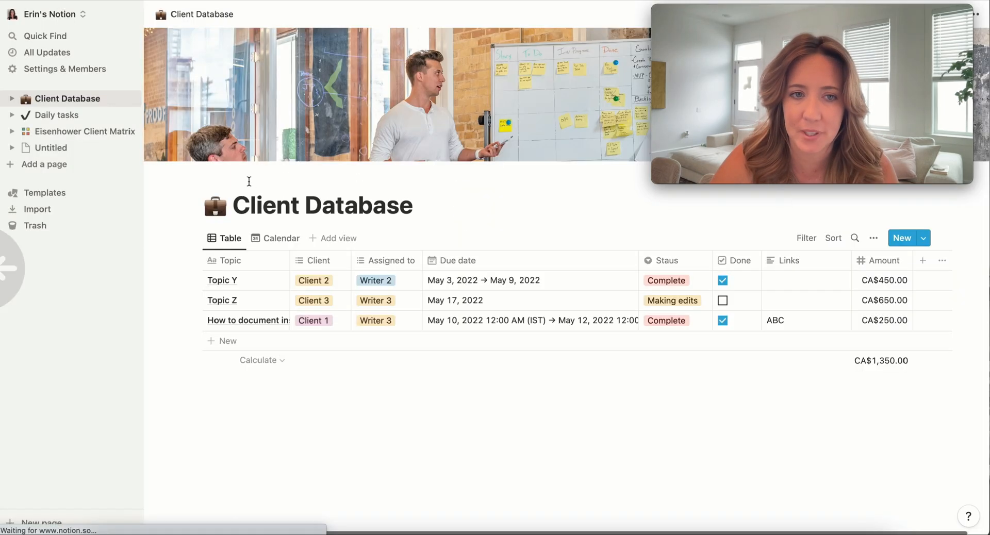
{"action": "left_click", "coordinate": [222, 280]}
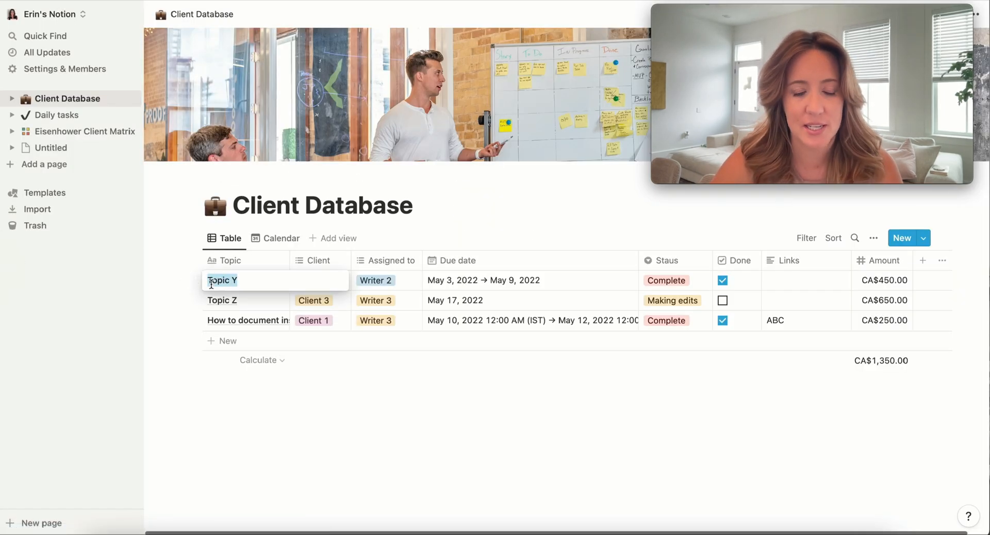
{"action": "left_click", "coordinate": [231, 260]}
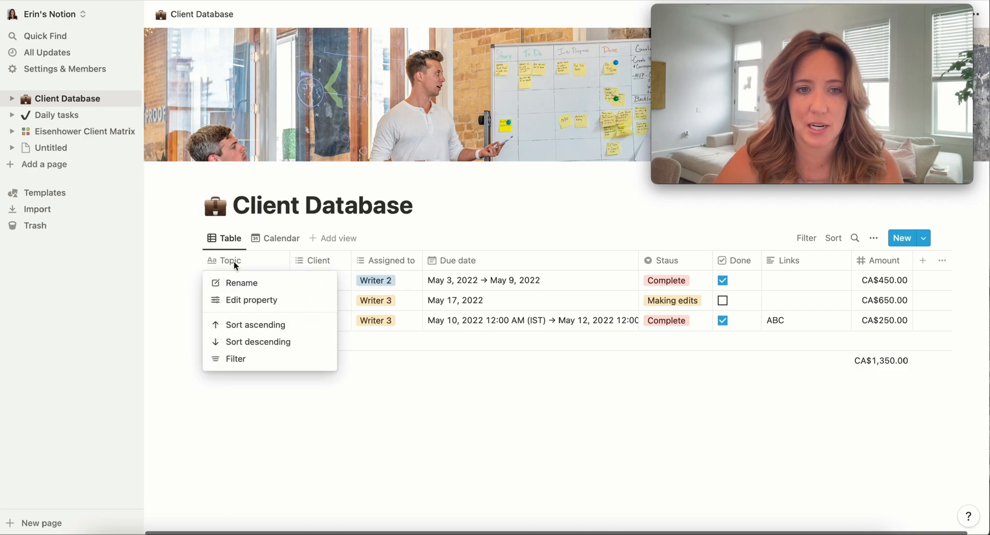
{"action": "left_click", "coordinate": [252, 300]}
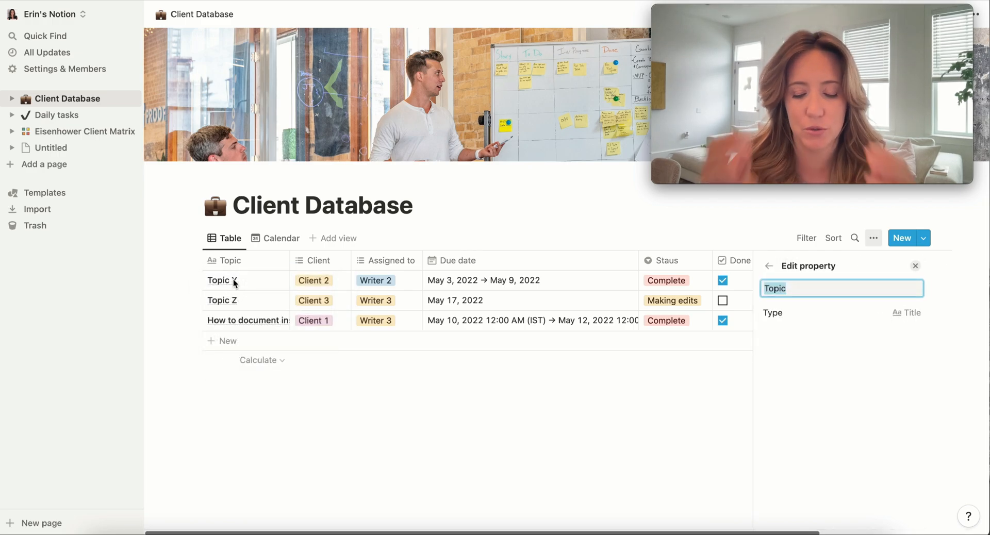
{"action": "type", "text": "Task"}
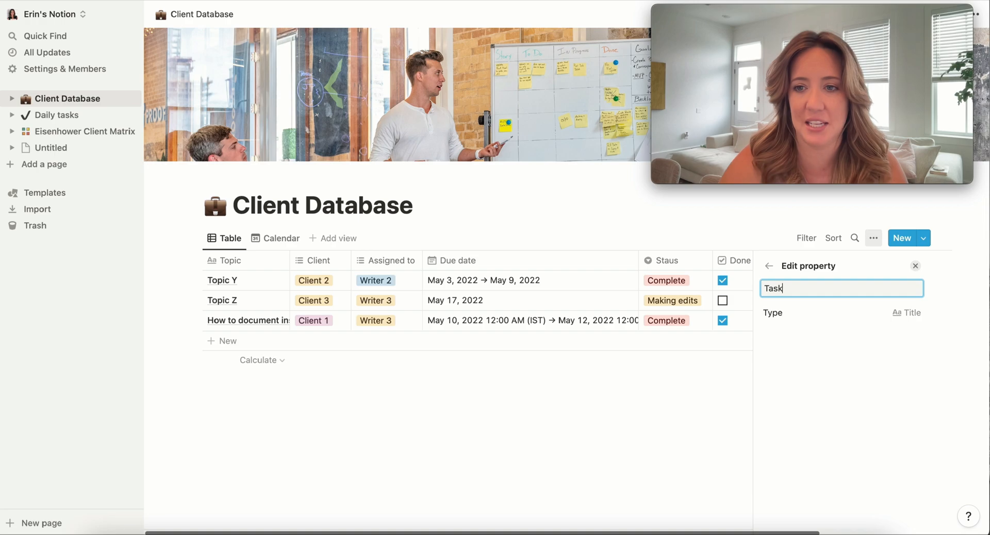
- Rename the three tasks to Find dog walker, Book travel and Car garage
{"action": "left_click", "coordinate": [914, 266]}
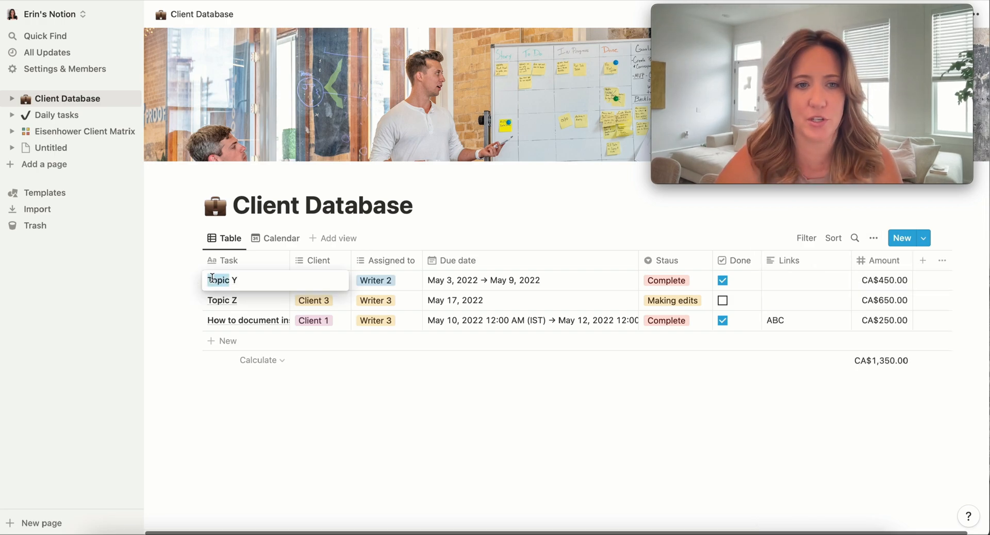
{"action": "type", "text": "Find dog walker"}
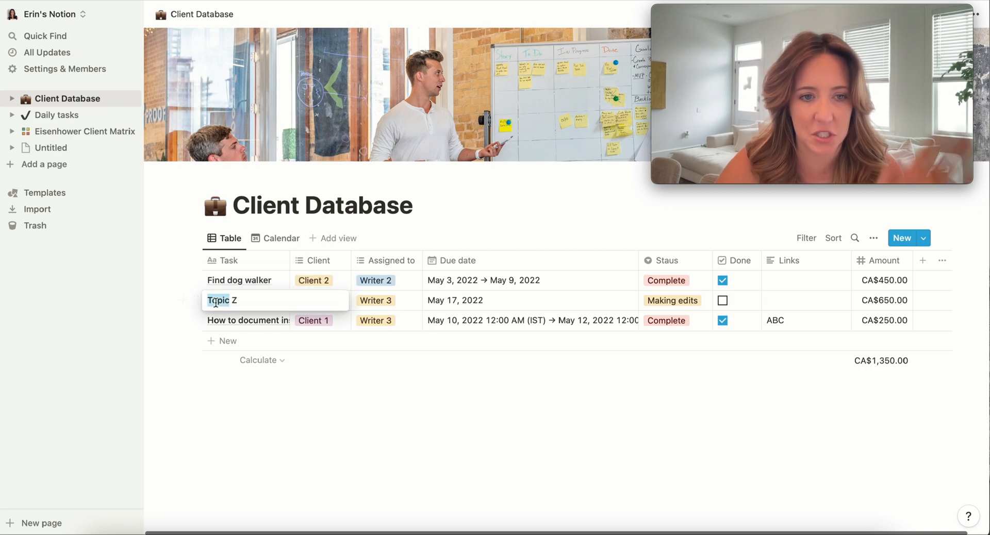
{"action": "type", "text": "Book travel"}
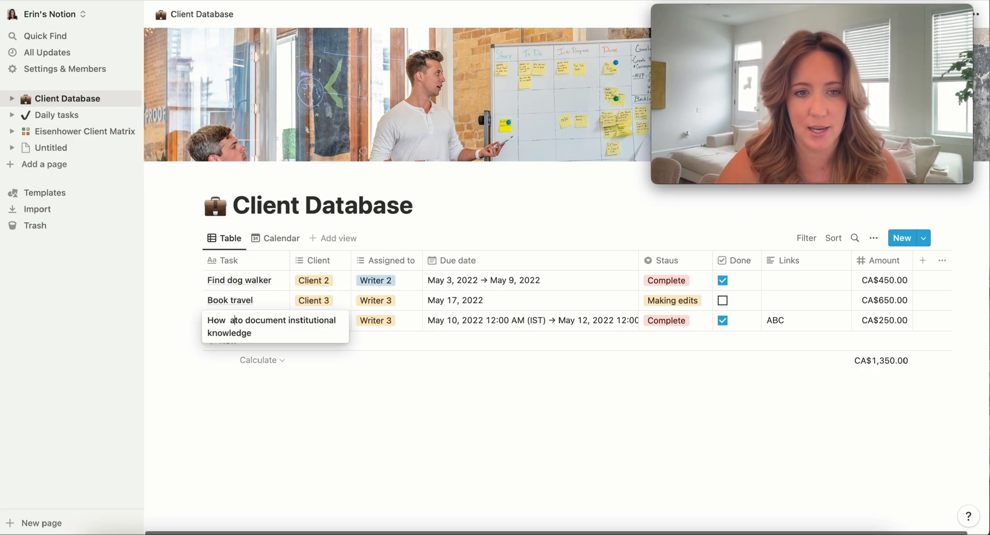
{"action": "type", "text": "Car garage"}
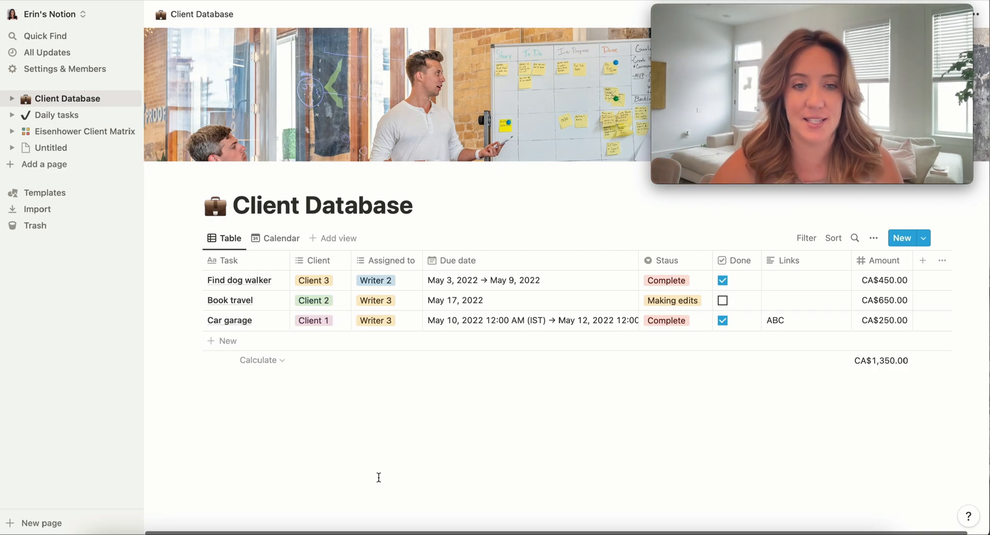
- Hide the Assigned to column from the Client Database table view
{"action": "left_click", "coordinate": [387, 260]}
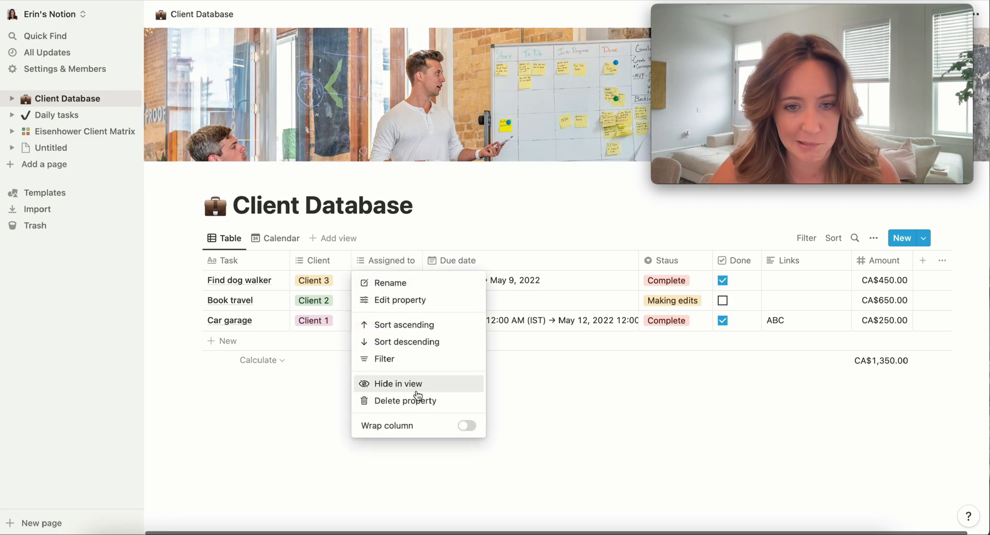
{"action": "left_click", "coordinate": [399, 384]}
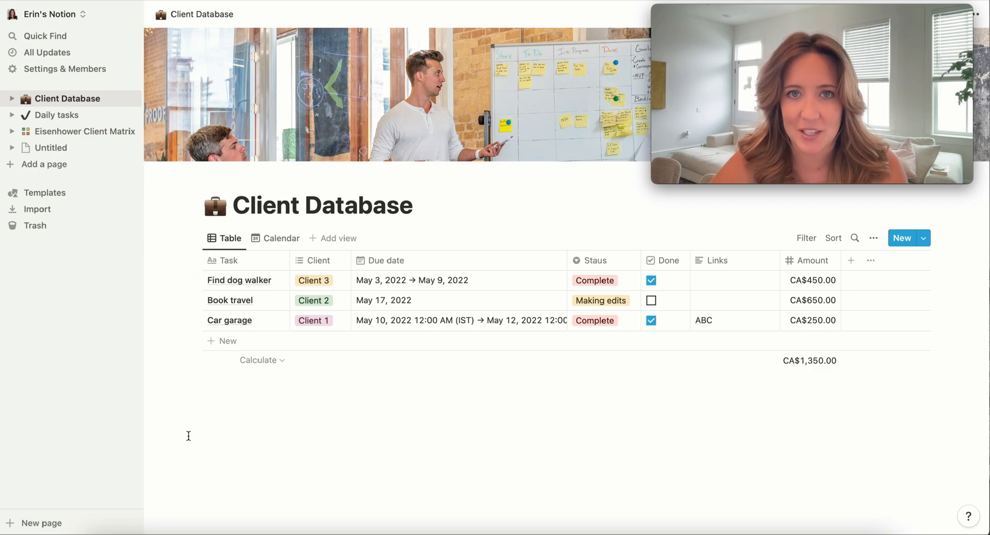
{"action": "mouse_move", "coordinate": [227, 341]}
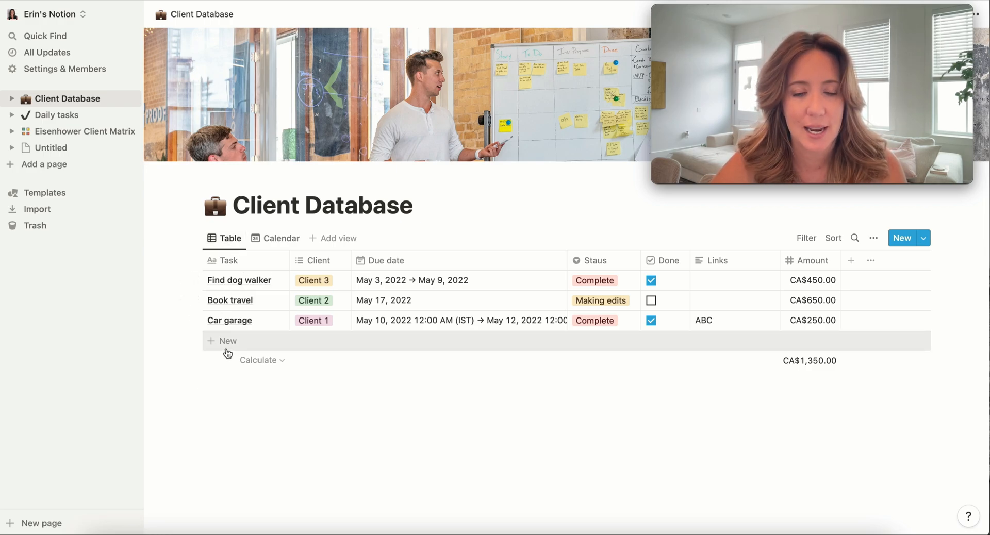
{"action": "mouse_move", "coordinate": [324, 316]}
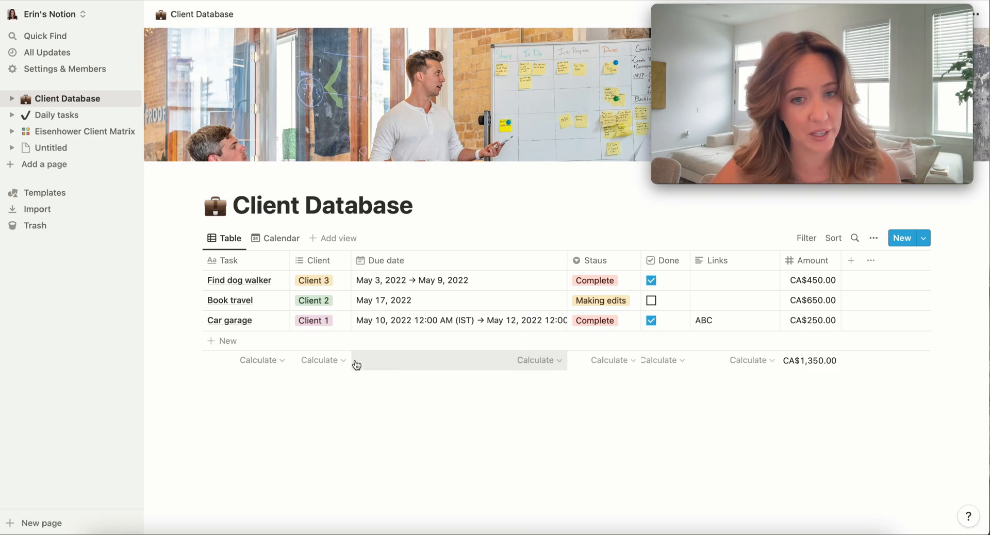
- Set Find dog walker's due time to 4:00 PM with an at-time-of-event reminder
{"action": "left_click", "coordinate": [411, 279]}
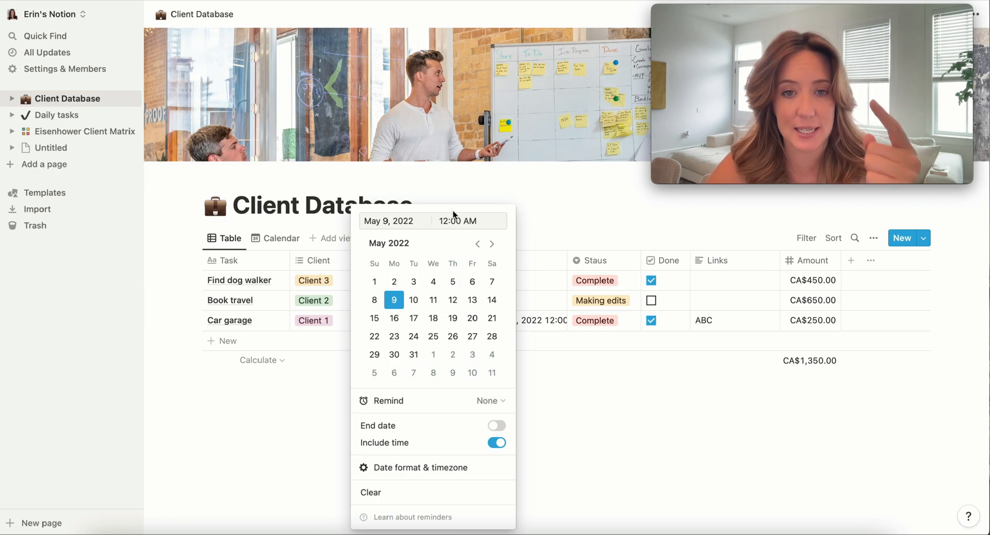
{"action": "type", "text": "4:00 AM"}
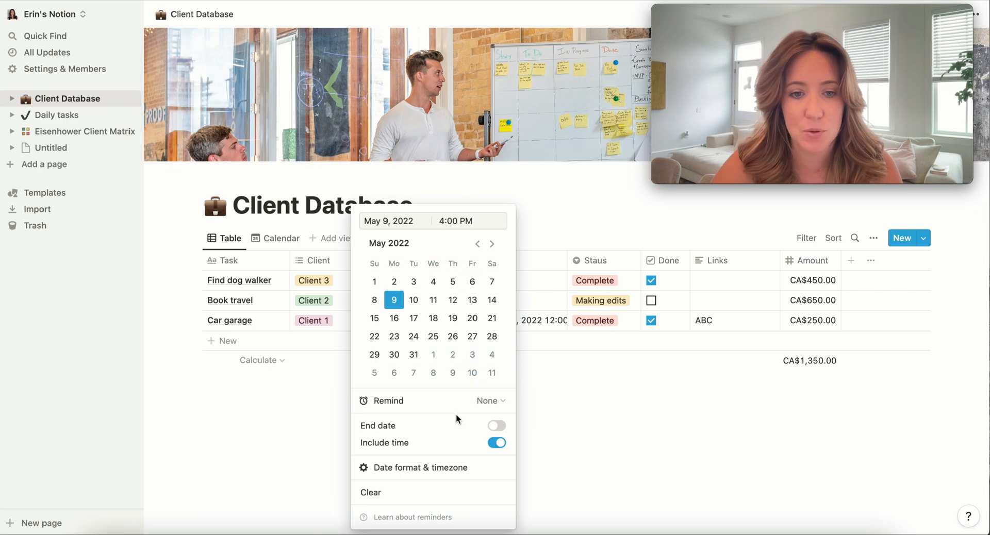
{"action": "left_click", "coordinate": [489, 401]}
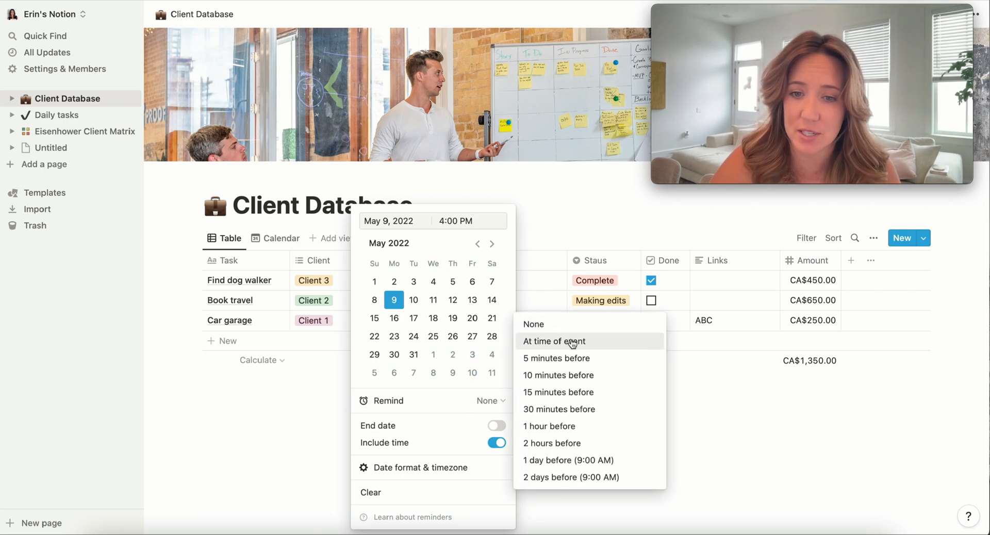
{"action": "left_click", "coordinate": [553, 341]}
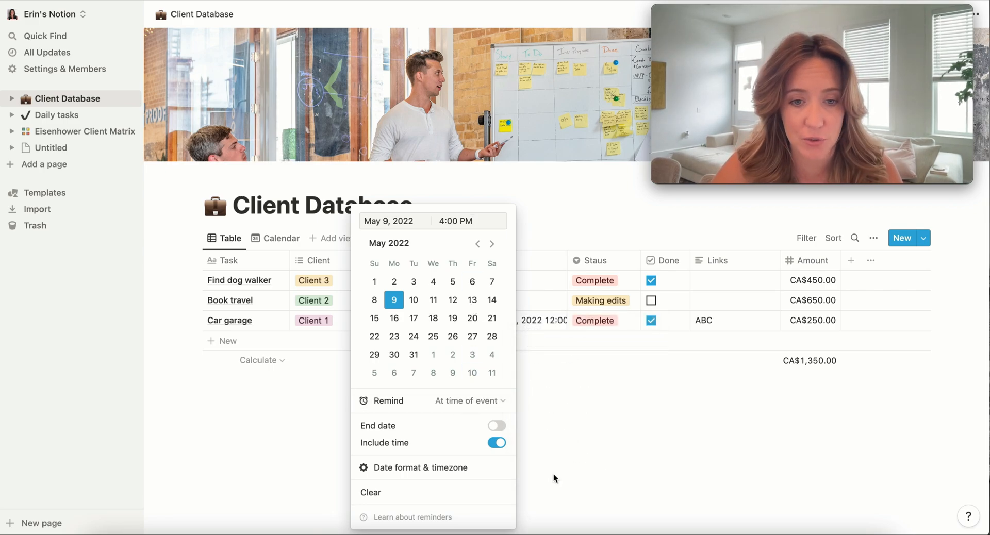
{"action": "left_click", "coordinate": [460, 381]}
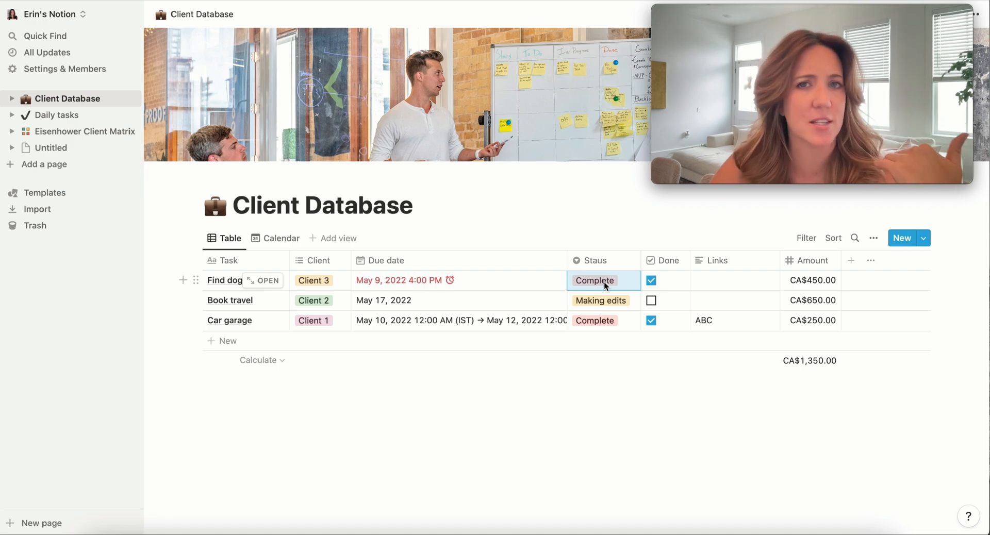
- Toggle the Done checkboxes, add a dog-walking link and set Find dog walker's amount to 45
{"action": "left_click", "coordinate": [651, 280]}
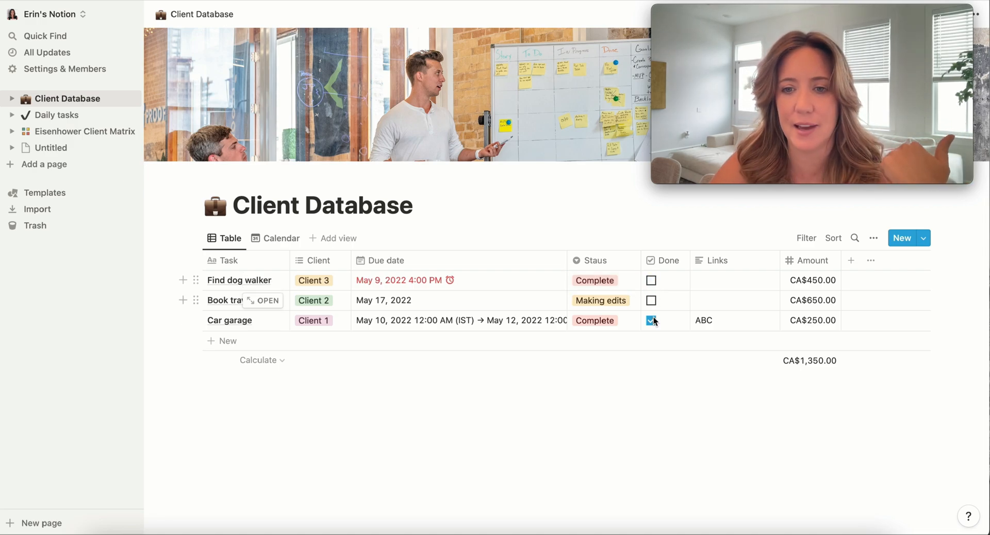
{"action": "left_click", "coordinate": [650, 280]}
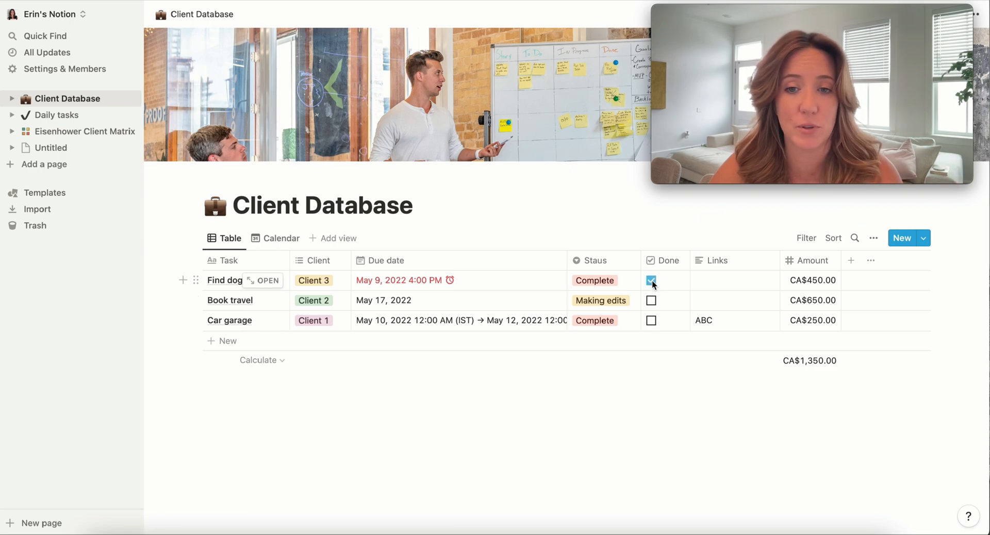
{"action": "mouse_move", "coordinate": [414, 289]}
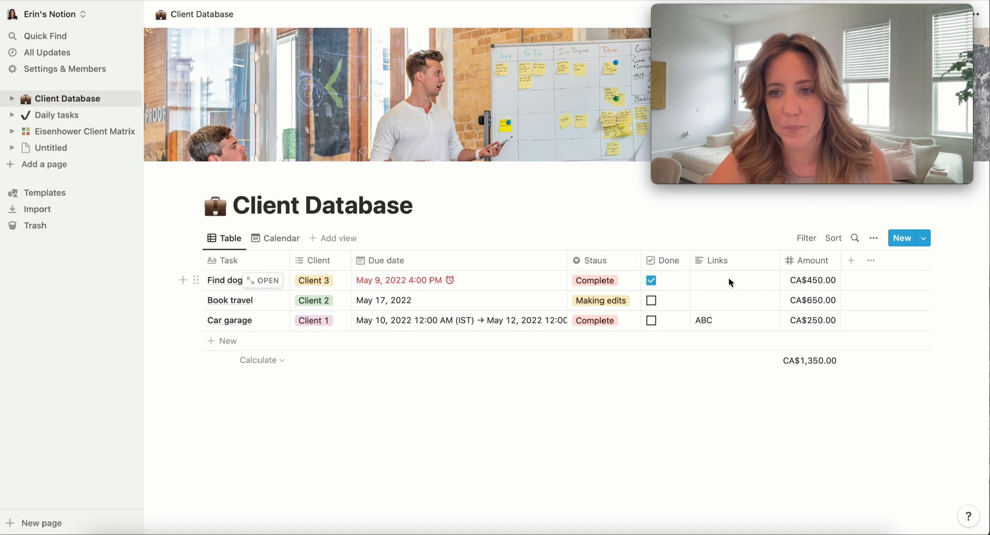
{"action": "left_click", "coordinate": [733, 280]}
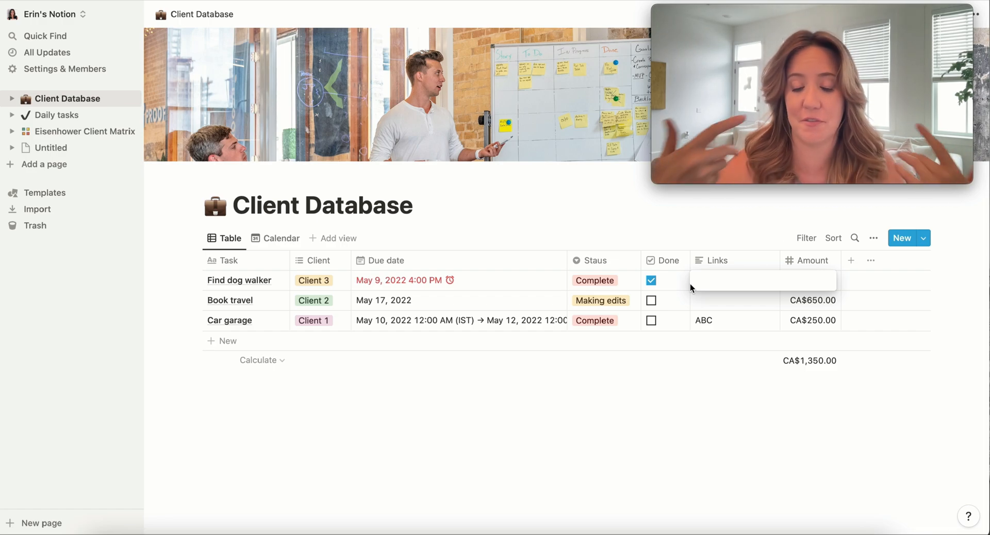
{"action": "type", "text": "www.dogwalking.com"}
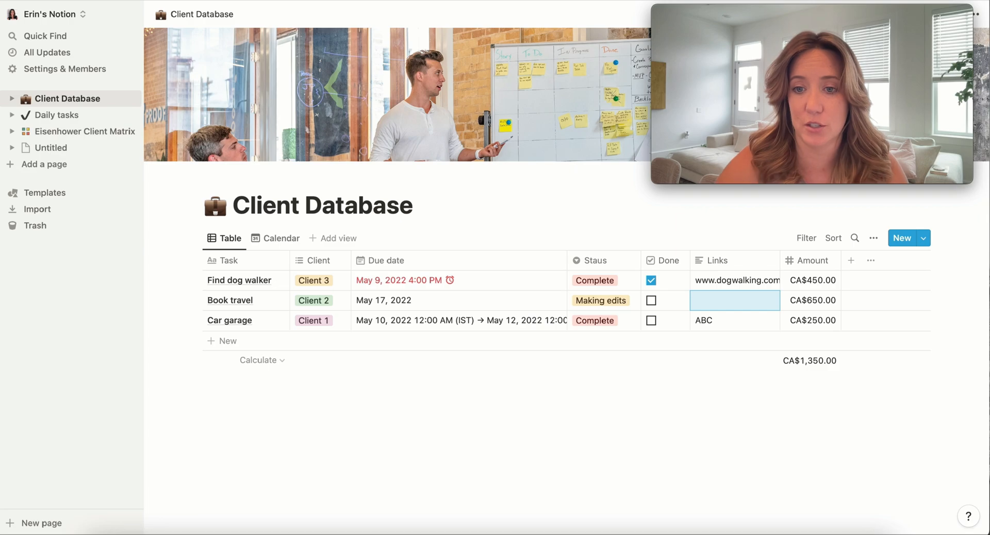
{"action": "left_click", "coordinate": [811, 280]}
{"action": "type", "text": "US"}
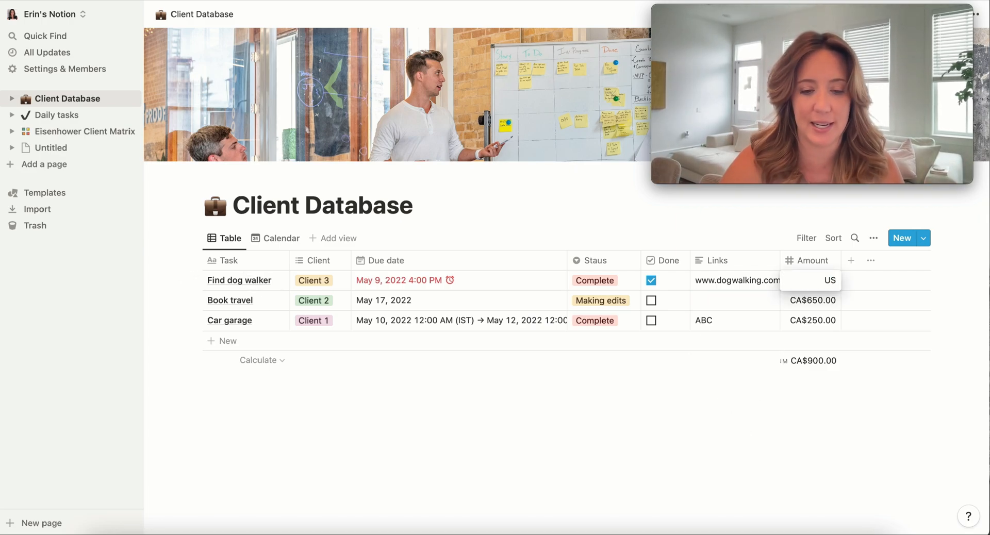
{"action": "type", "text": "45"}
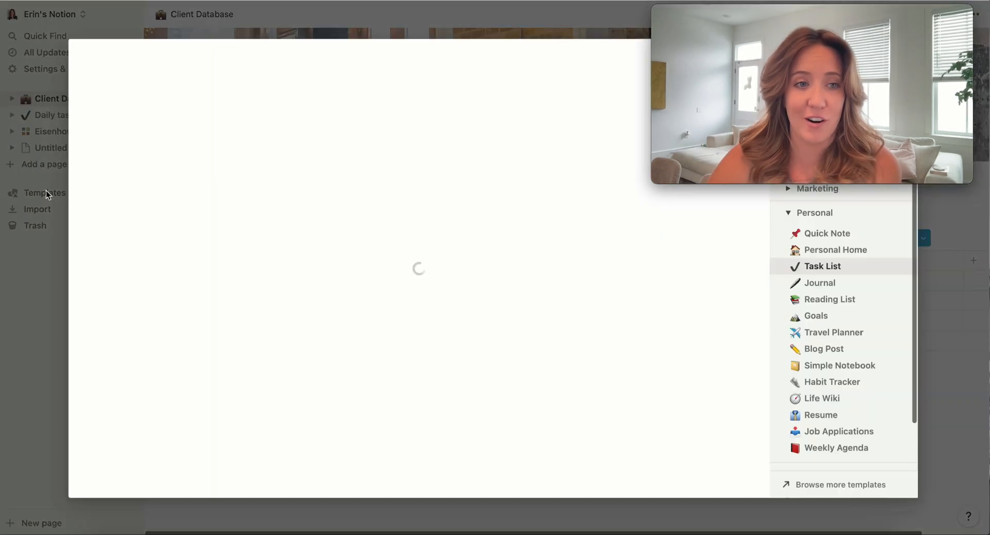
- Preview the Personal Task List template and scroll through its board
{"action": "left_click", "coordinate": [823, 266]}
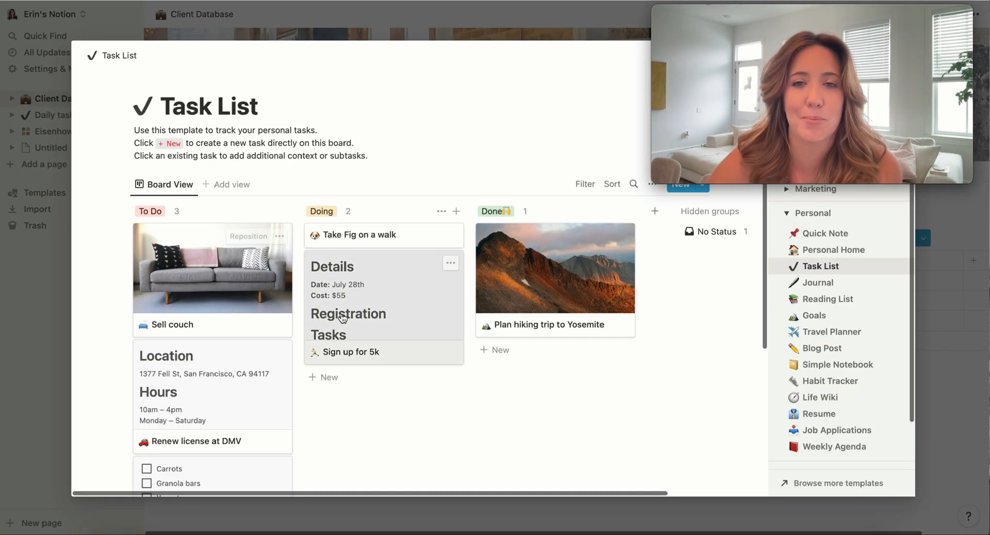
{"action": "scroll", "scroll_direction": "down", "scroll_amount": 3}
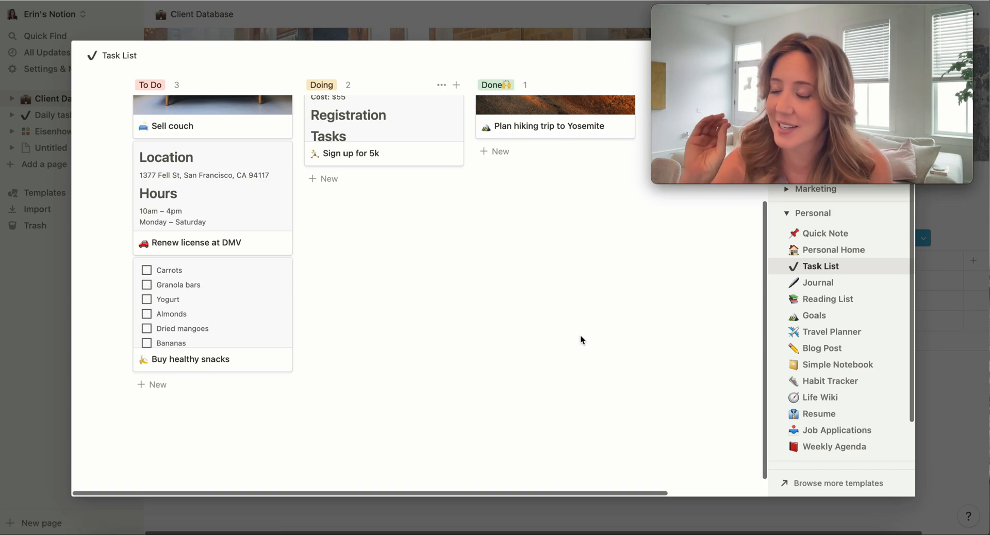